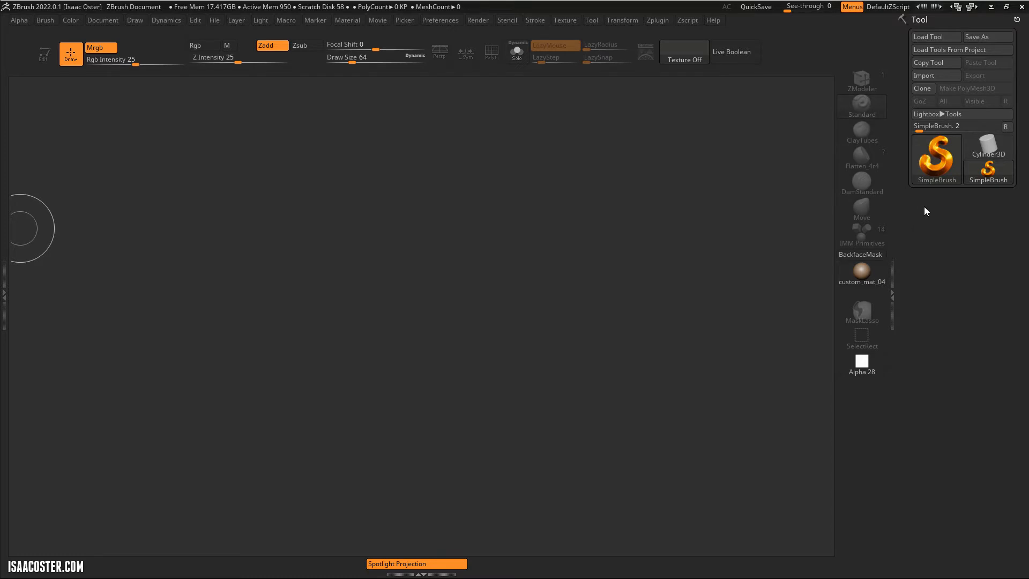
mouse_move(912, 267)
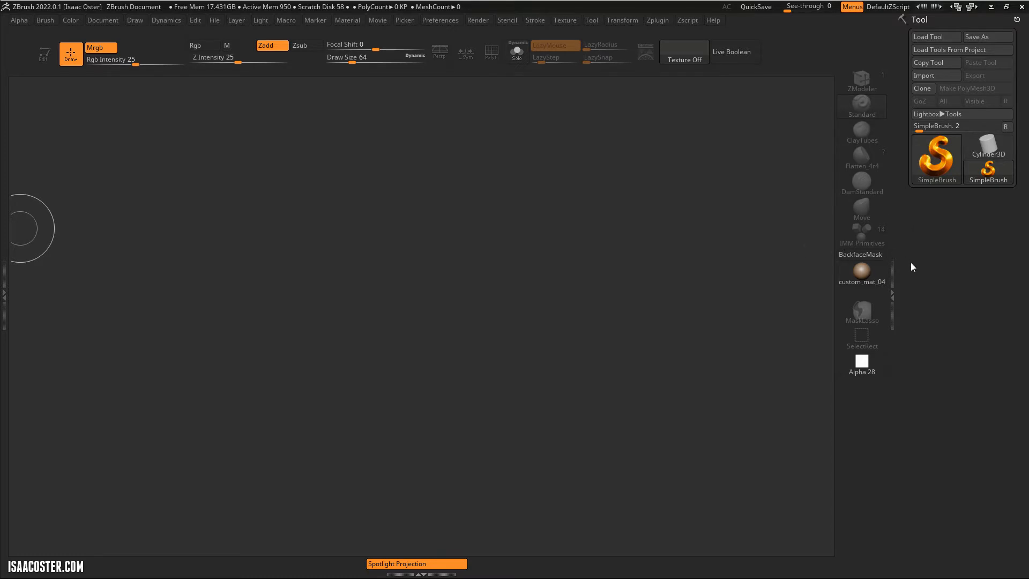
mouse_move(931, 239)
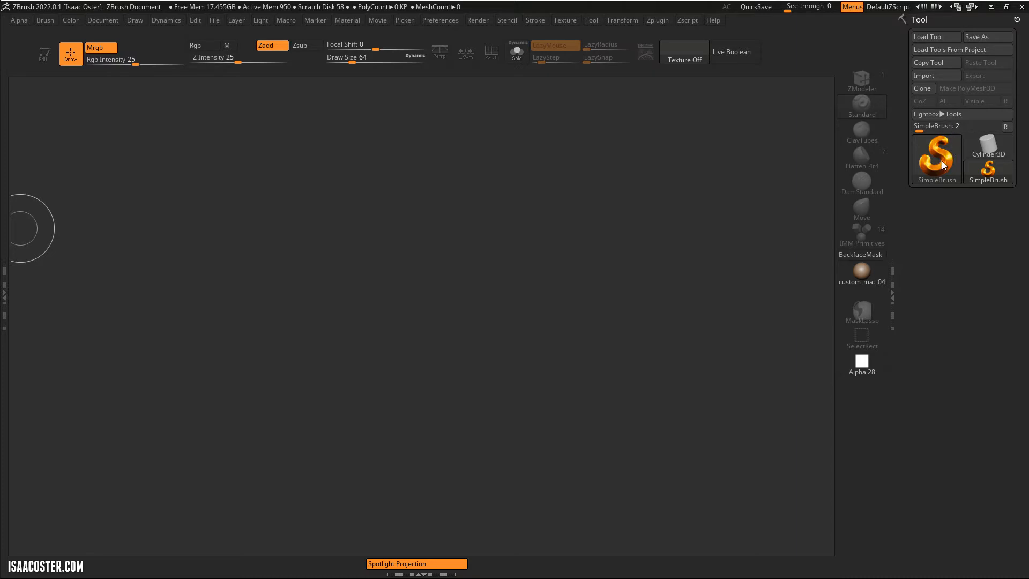
Pick ZSphere from the Tool library as the active tool.
click(936, 158)
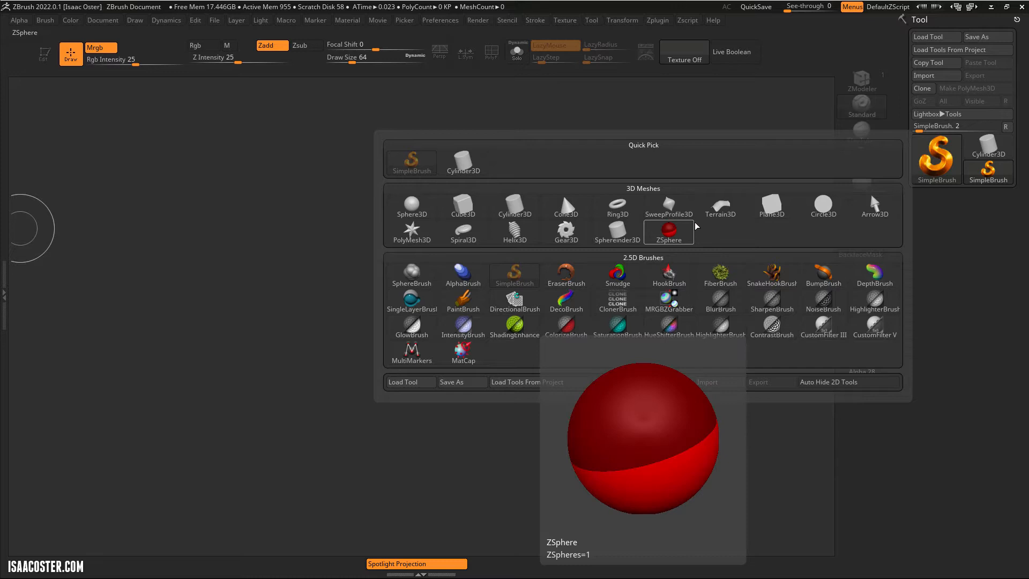
click(412, 206)
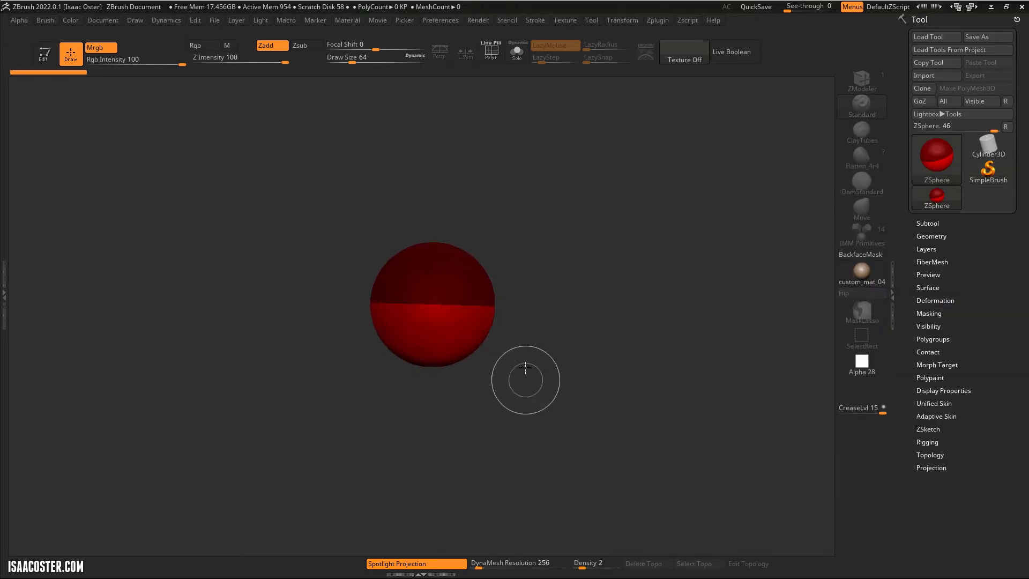
mouse_move(538, 373)
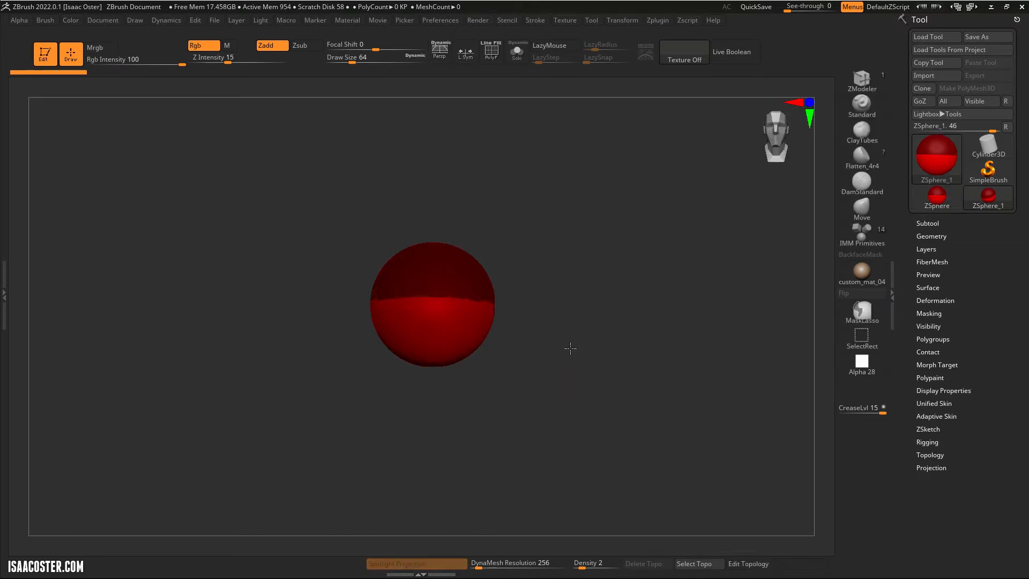
Append the star PolyMesh3D subtool, then reselect ZSphere_1 and delete the star.
drag(200, 56, 286, 56)
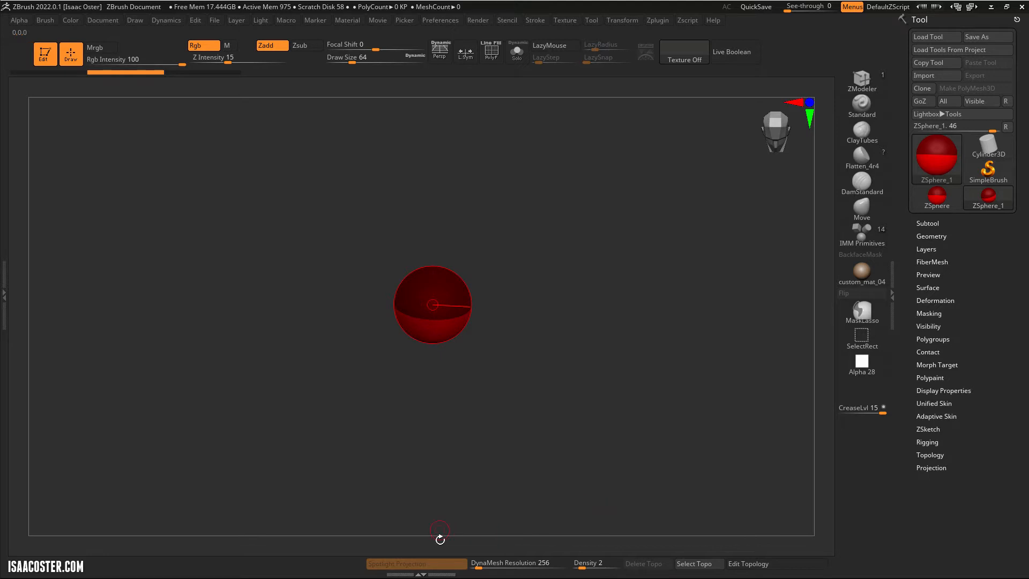
mouse_move(431, 519)
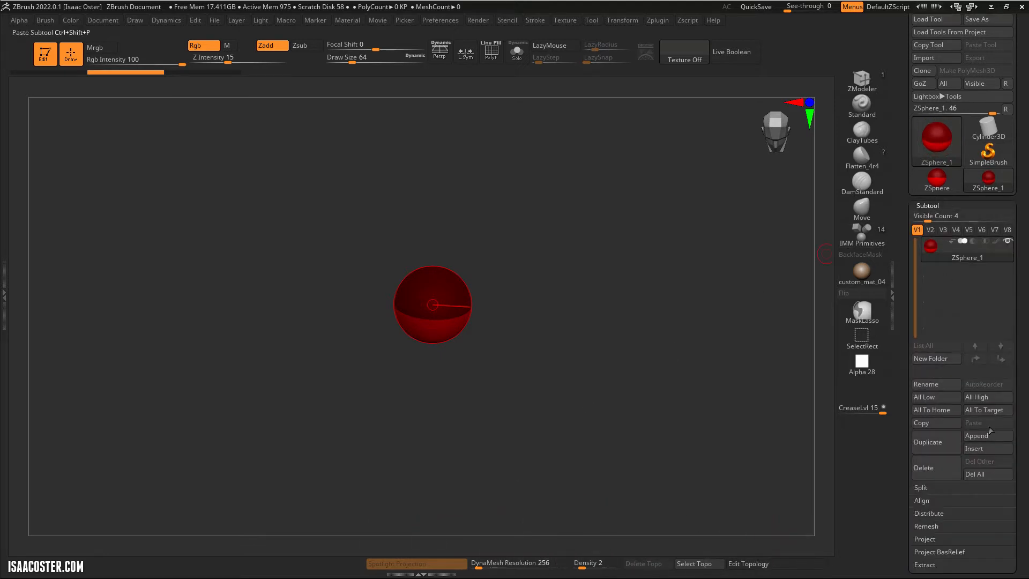
click(976, 435)
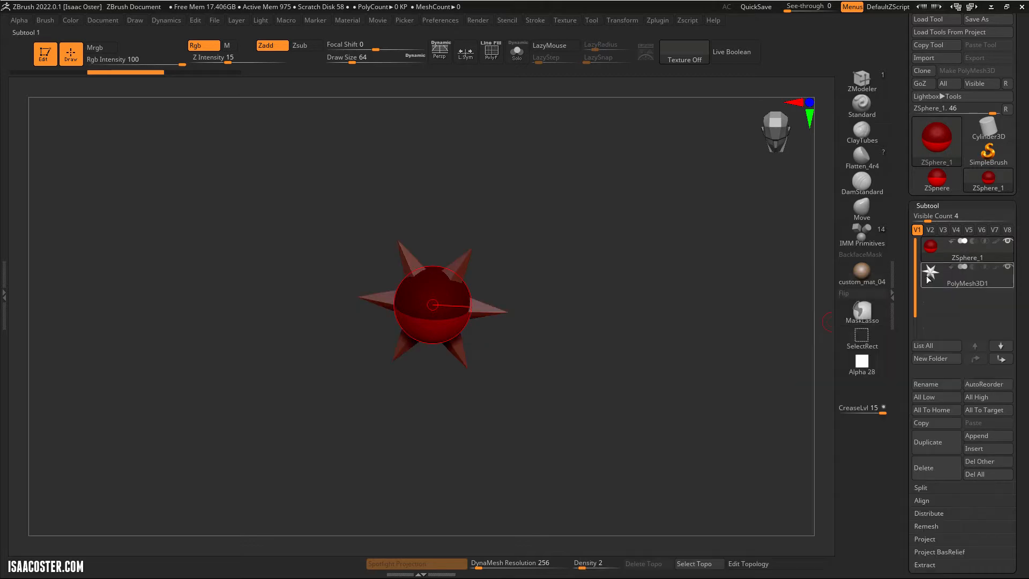
click(966, 272)
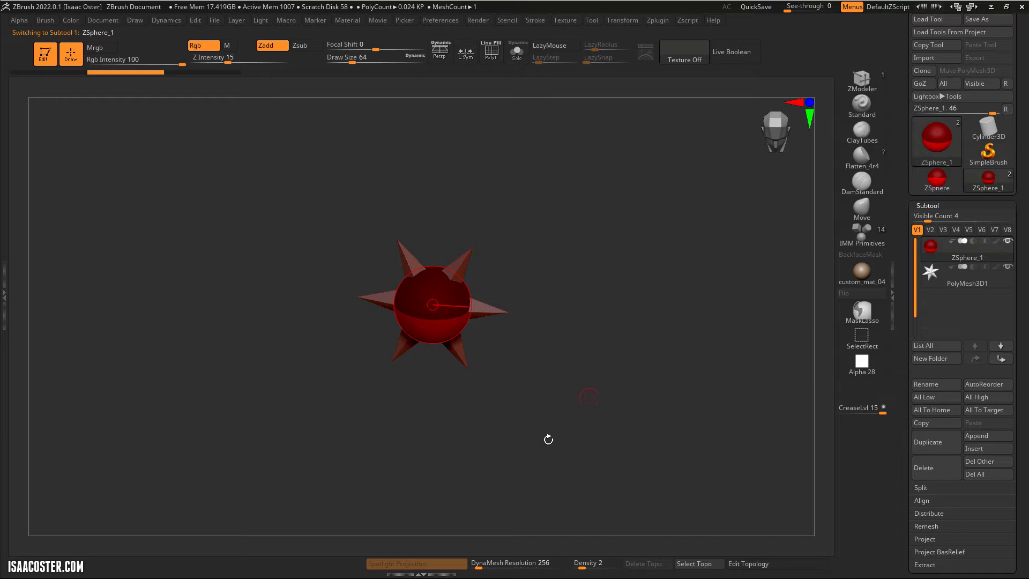
click(967, 275)
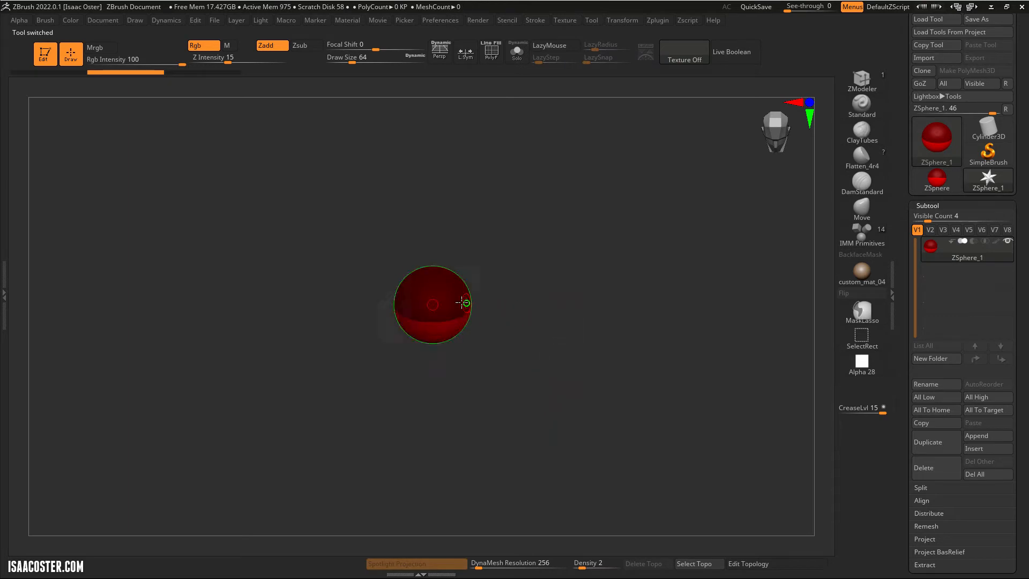
Draw symmetric child ZSpheres into an elongated torso and preview it with Adaptive Skin.
drag(465, 302, 409, 321)
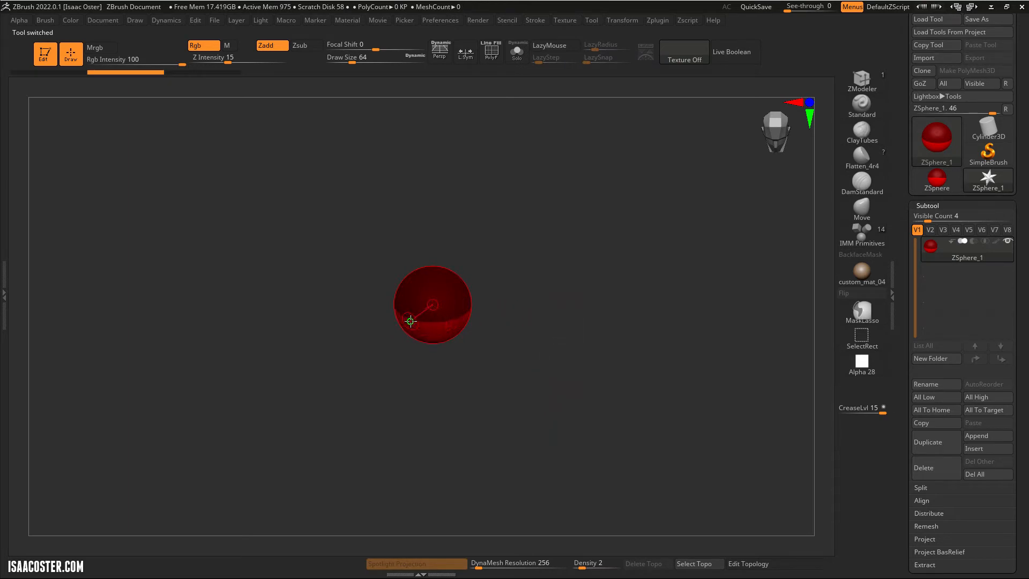
drag(410, 322, 463, 317)
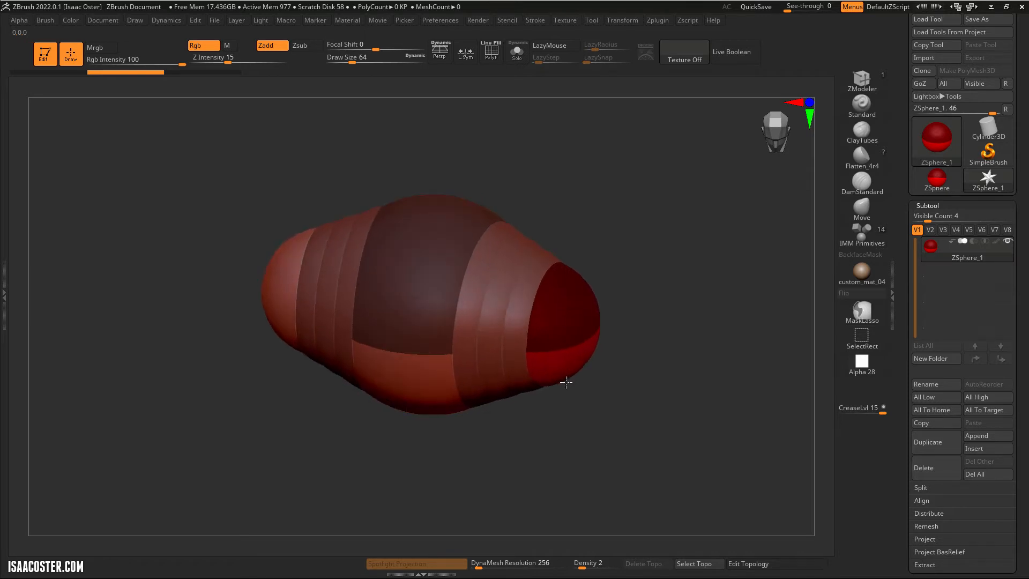
drag(566, 382, 725, 389)
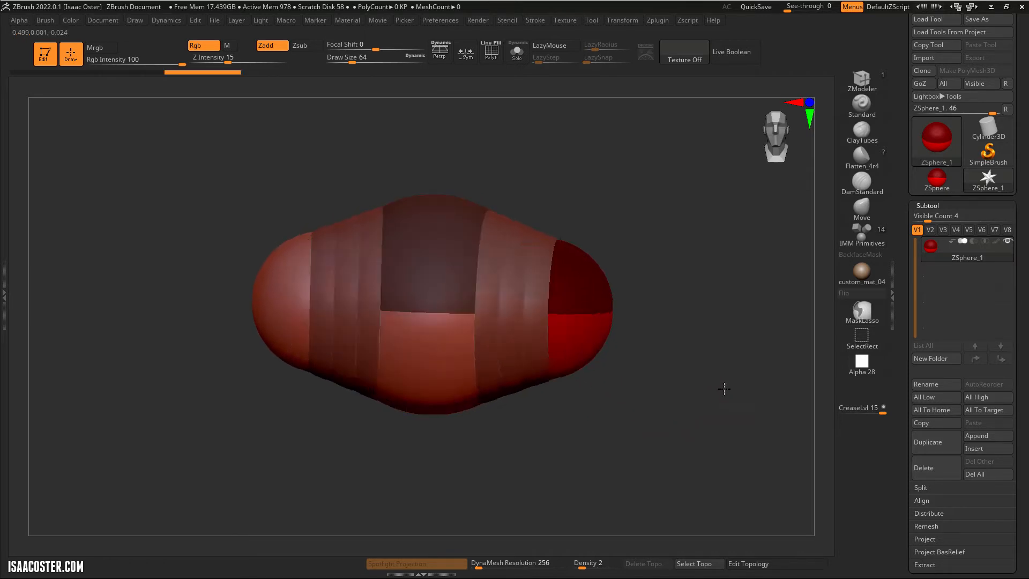
drag(435, 304, 536, 310)
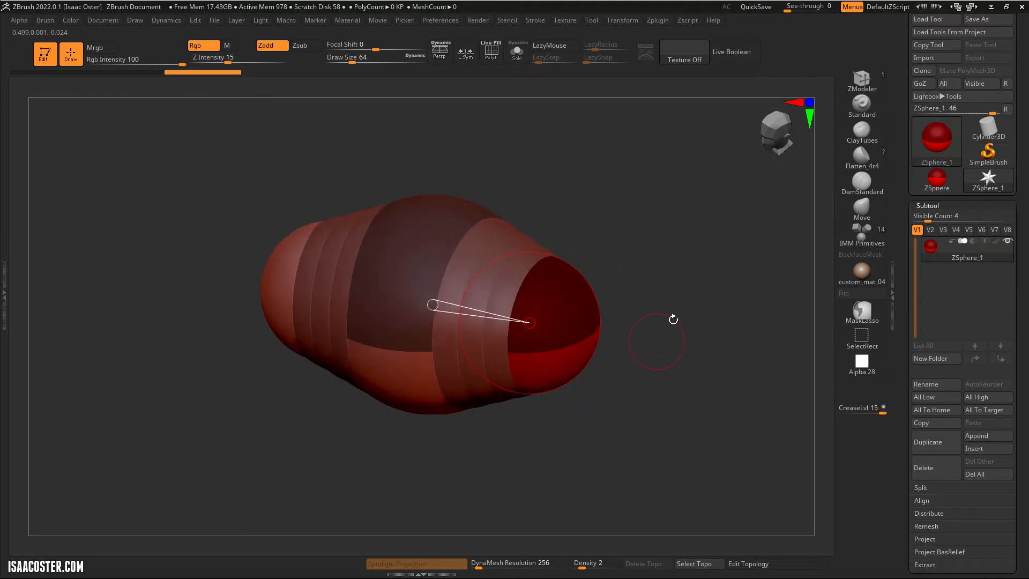
mouse_move(665, 328)
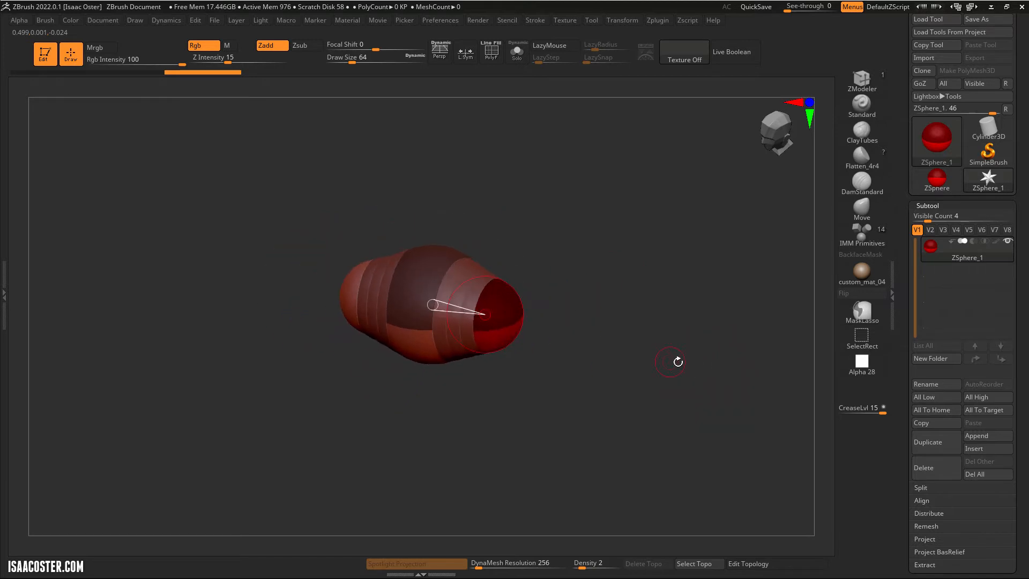
drag(670, 362, 688, 361)
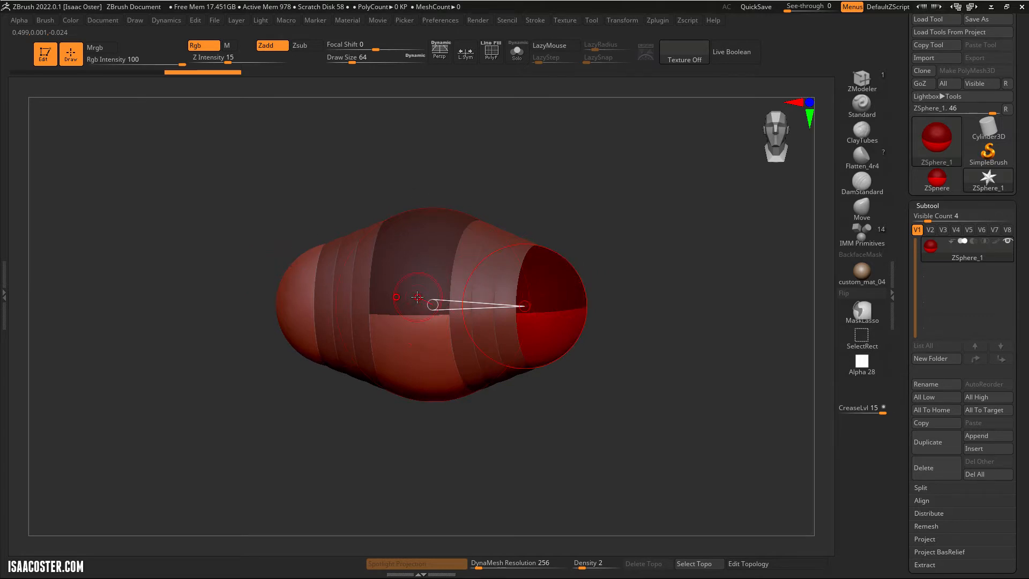
drag(417, 297, 537, 358)
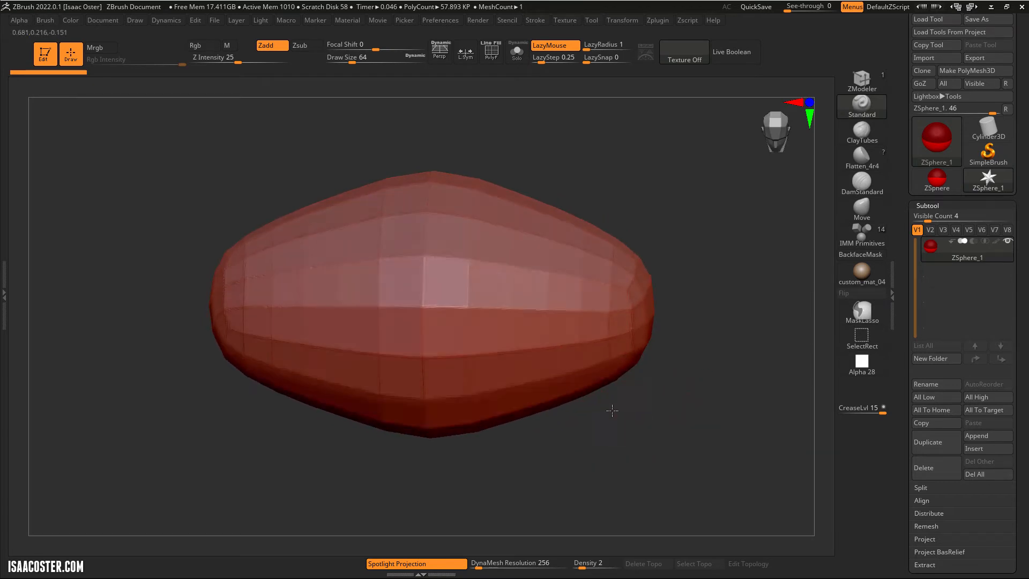
Zoom in on the torso preview and turn on PolyF to show polygon edges.
drag(612, 411, 658, 387)
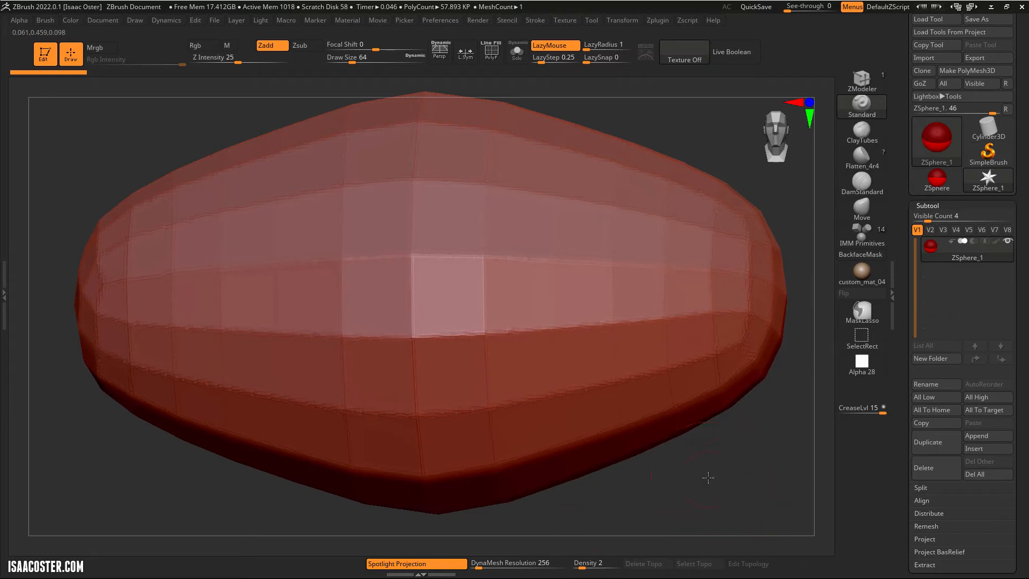
click(491, 52)
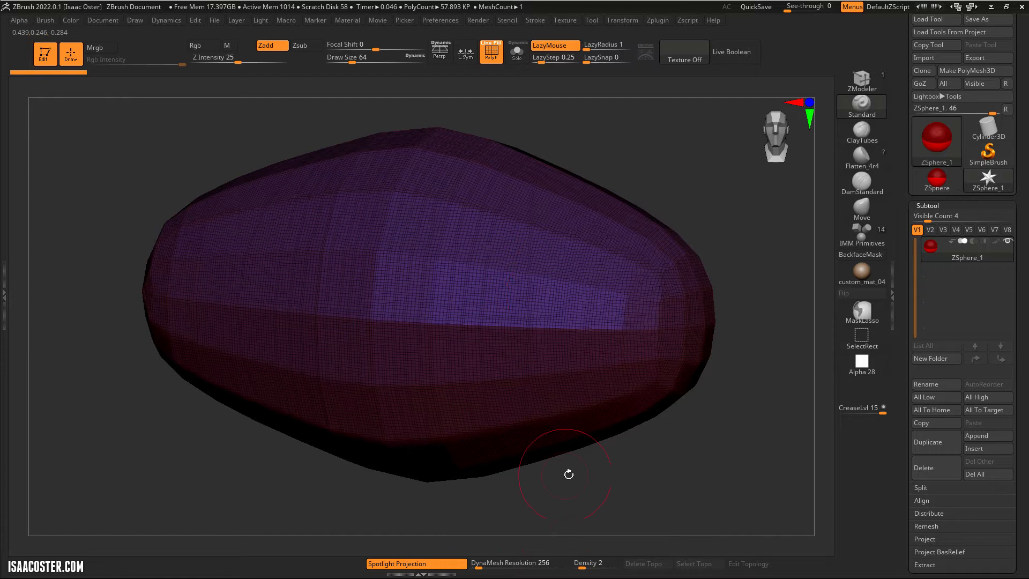
drag(567, 474, 559, 239)
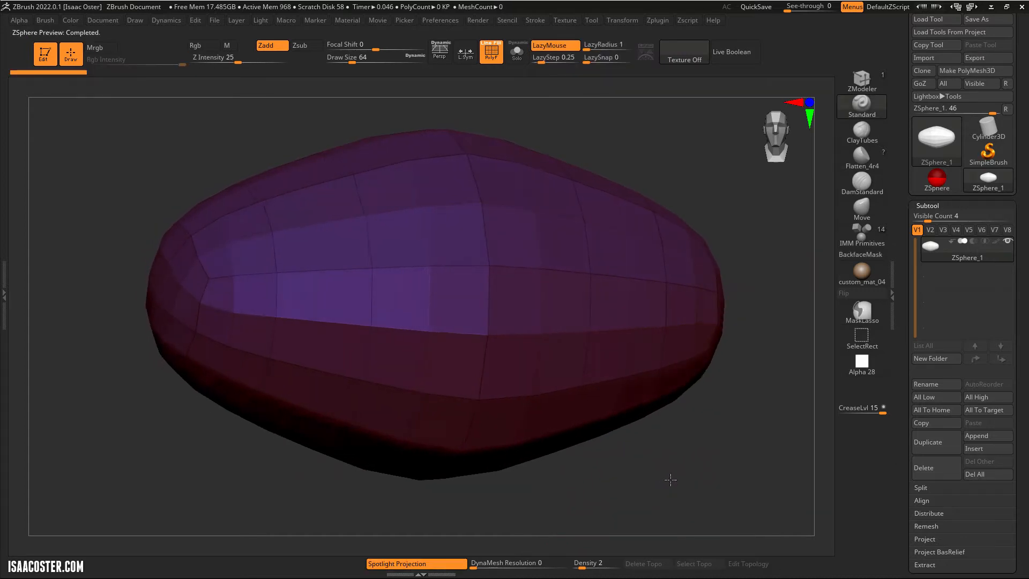
Set the preview mesh Density to 1 and return to the ZSphere chain.
drag(670, 479, 655, 476)
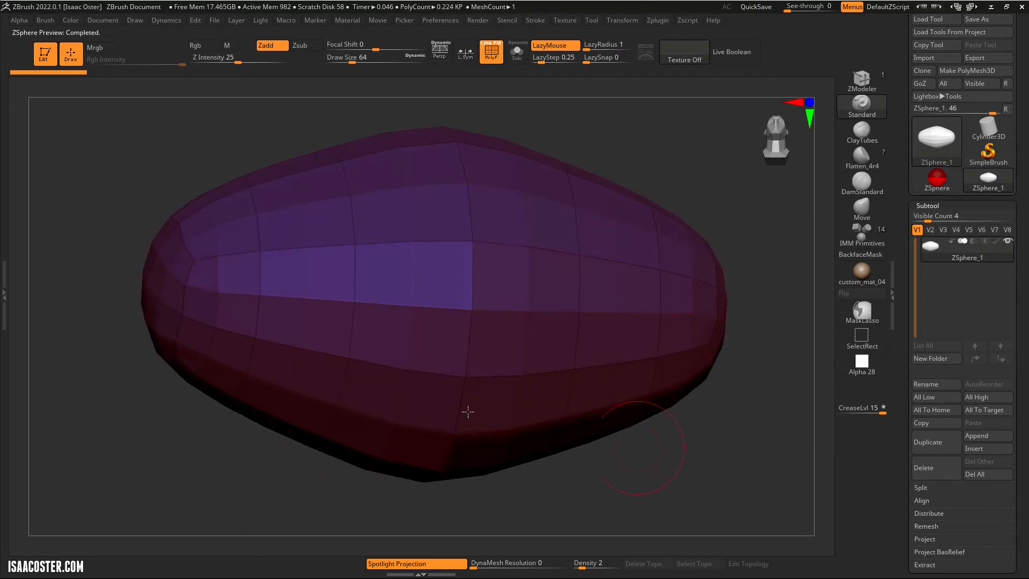
mouse_move(348, 347)
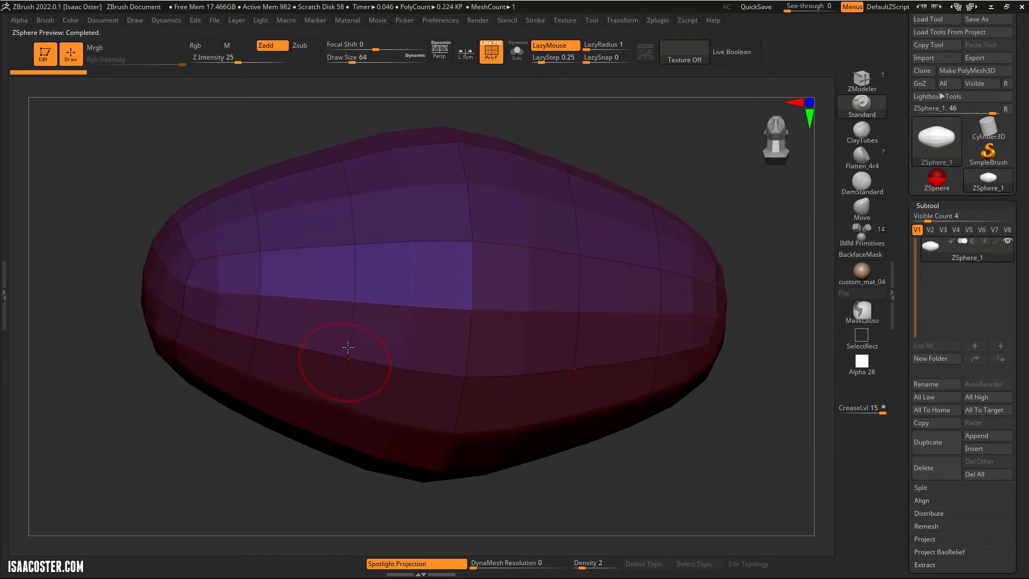
mouse_move(249, 322)
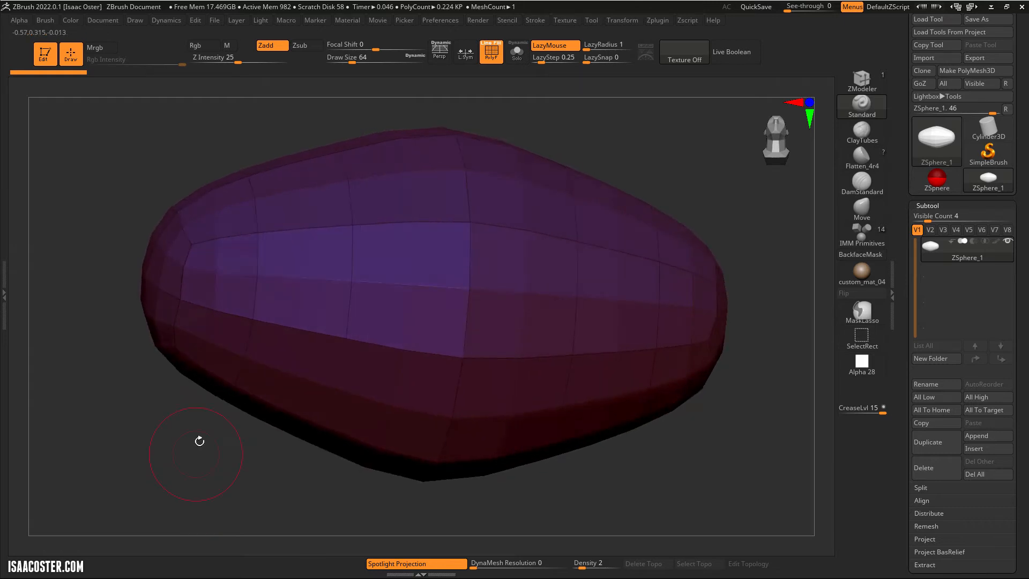
mouse_move(299, 255)
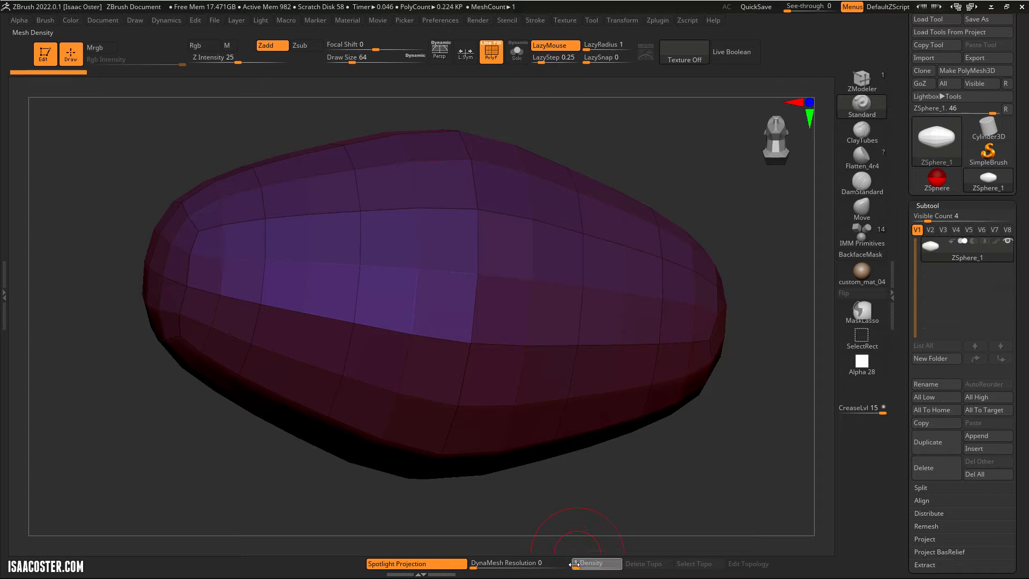
click(594, 564)
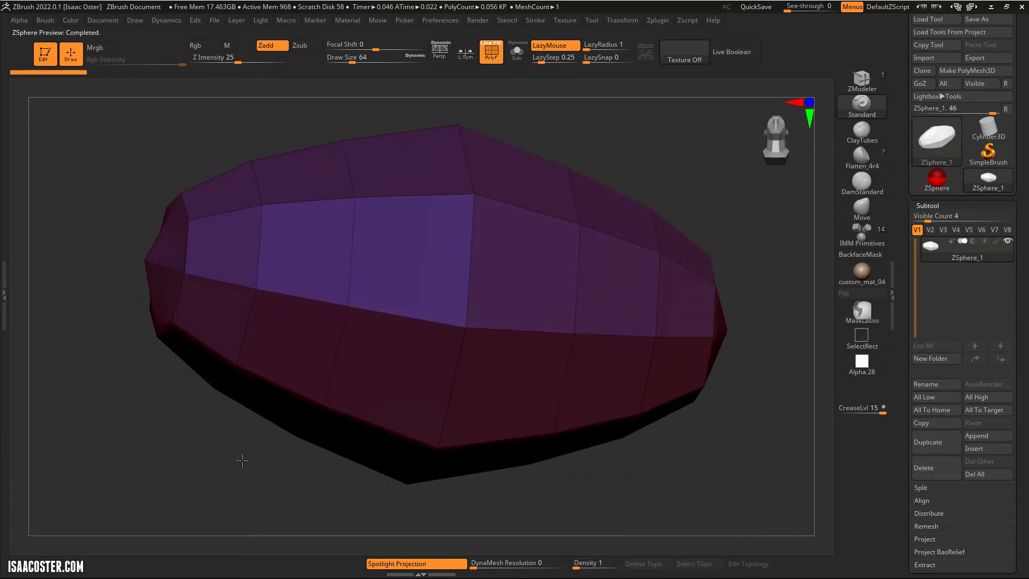
drag(243, 461, 167, 456)
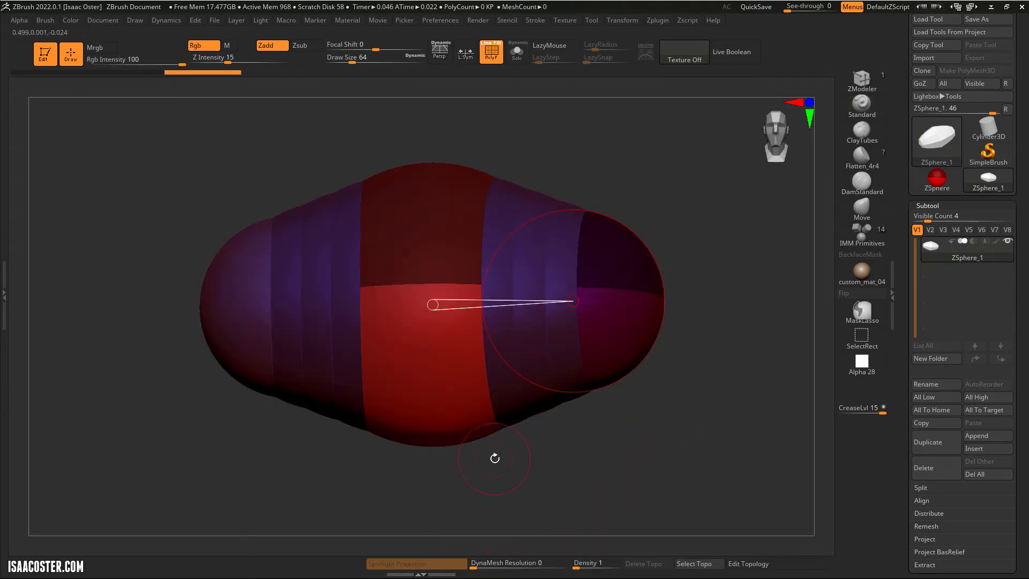
Orbit the torso ZSphere chain to view it from above.
drag(430, 304, 573, 301)
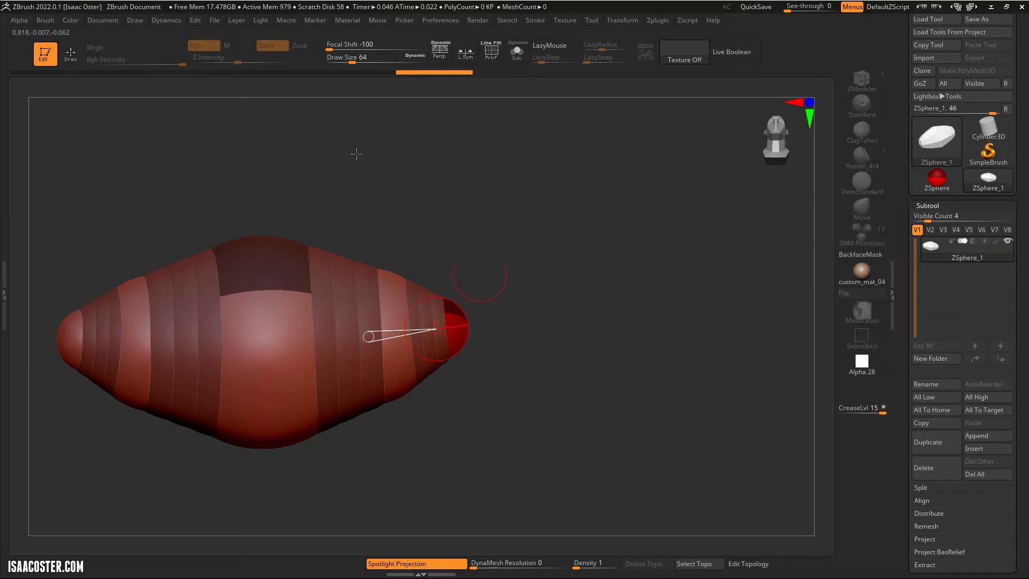
Switch the Transform mode back to Draw for adding side ZSpheres.
click(622, 20)
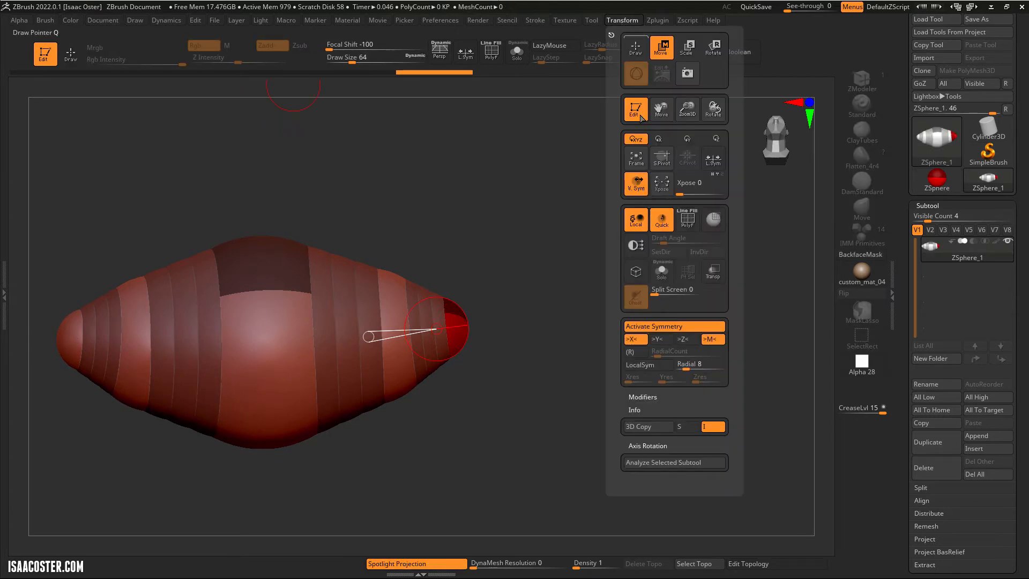
click(661, 49)
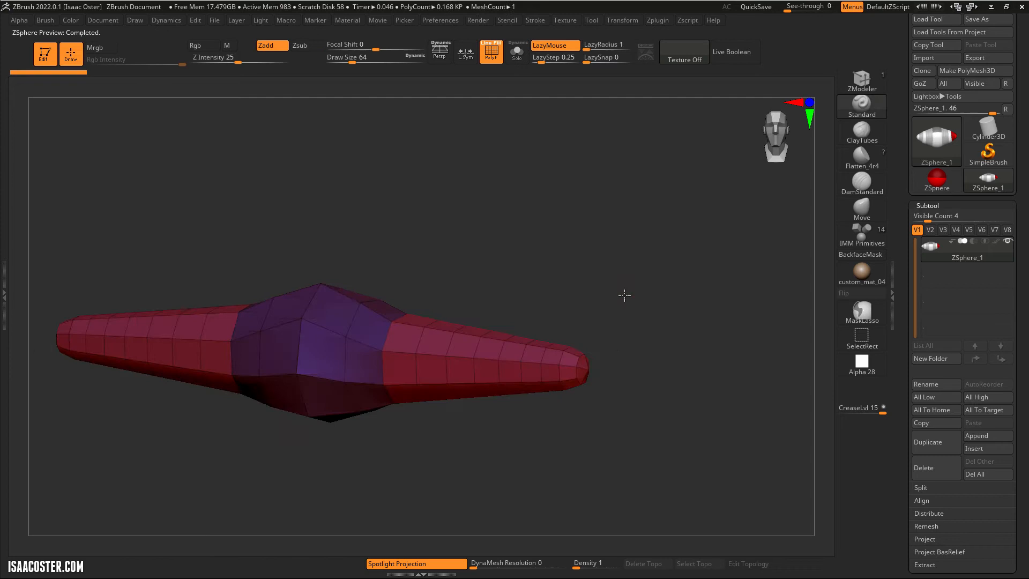
Drag the end ZSpheres with symmetry to taper and round both ends of the span.
drag(623, 296, 615, 309)
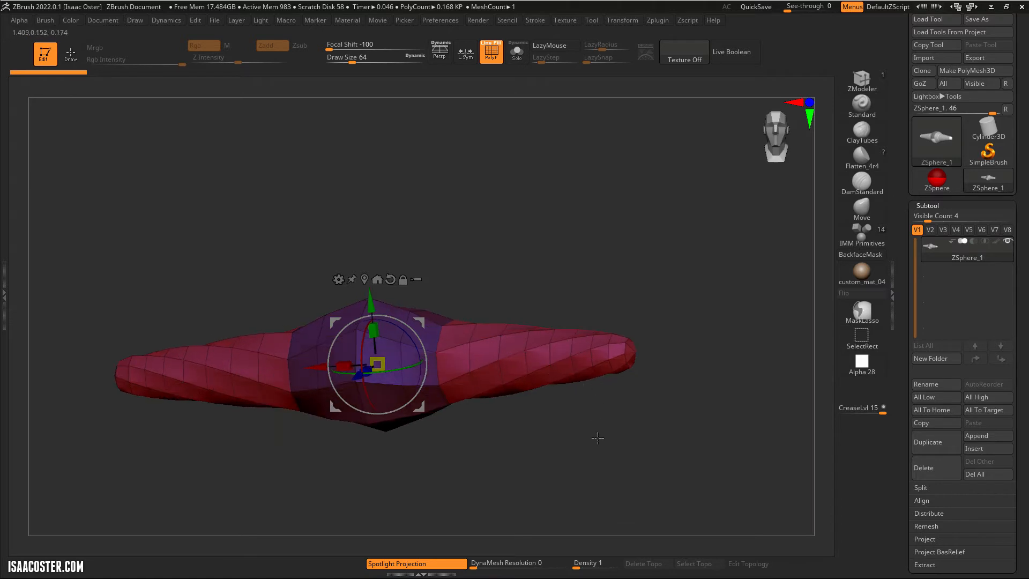
drag(597, 438, 614, 363)
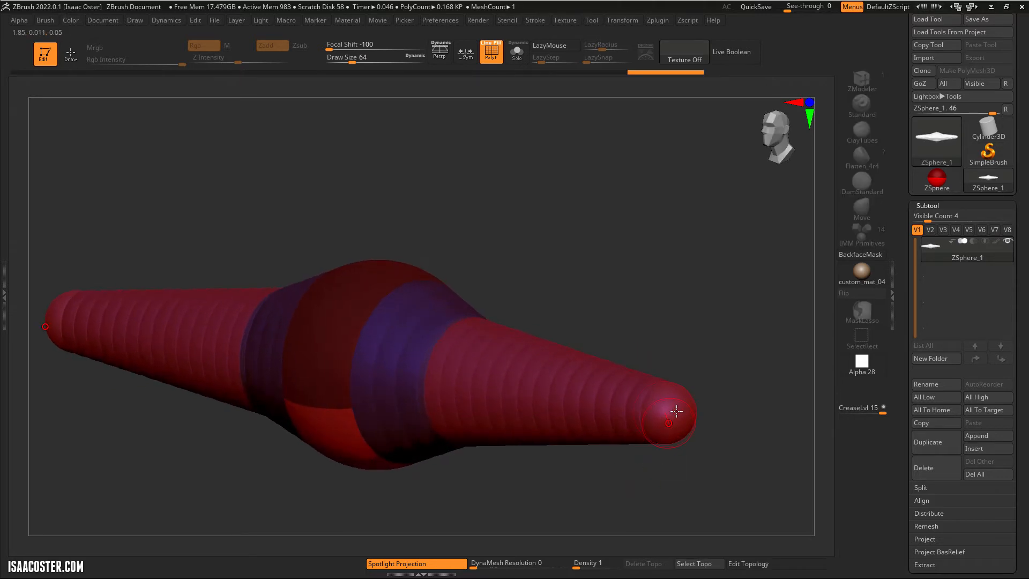
drag(676, 412, 566, 431)
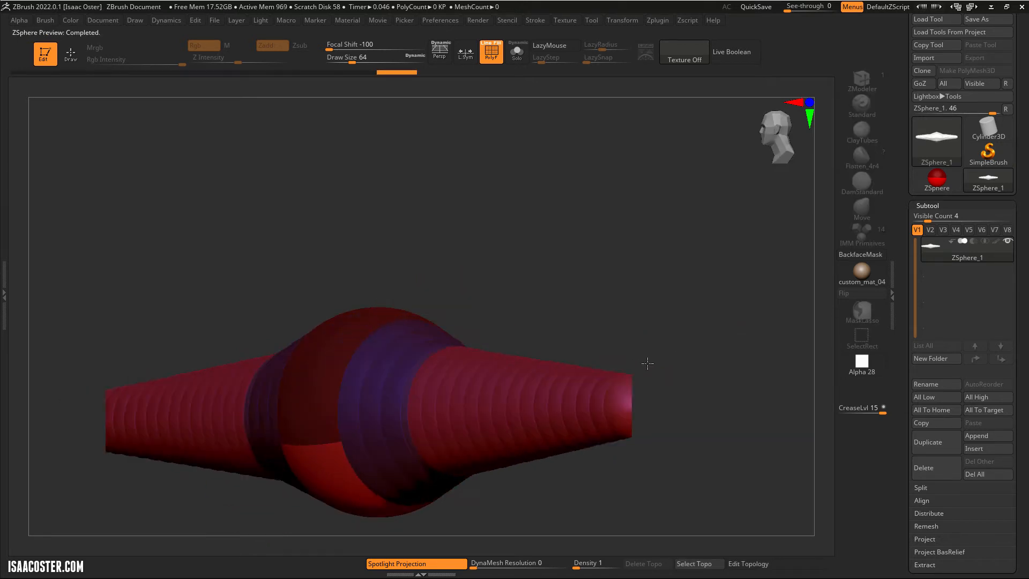
click(687, 20)
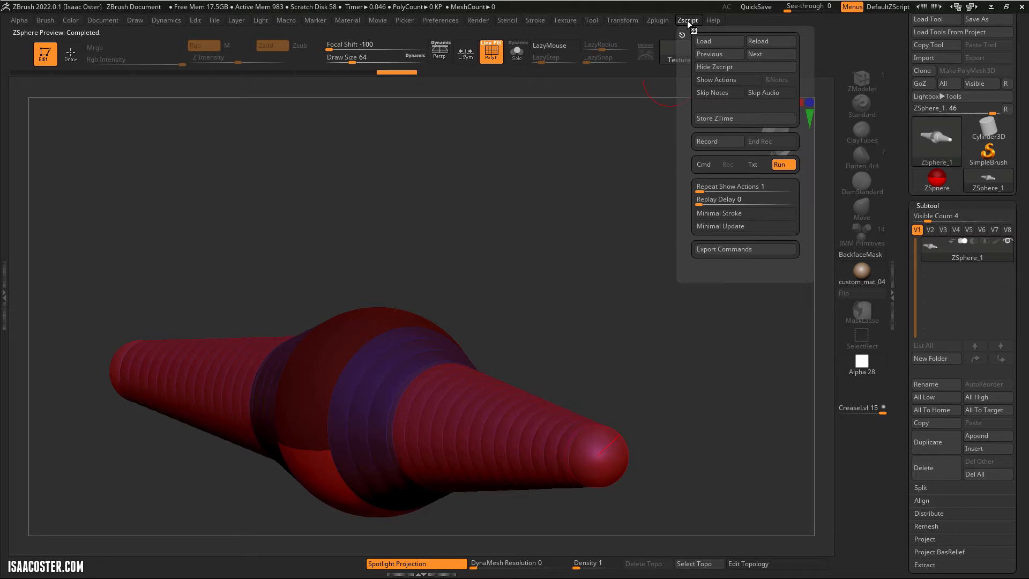
click(621, 20)
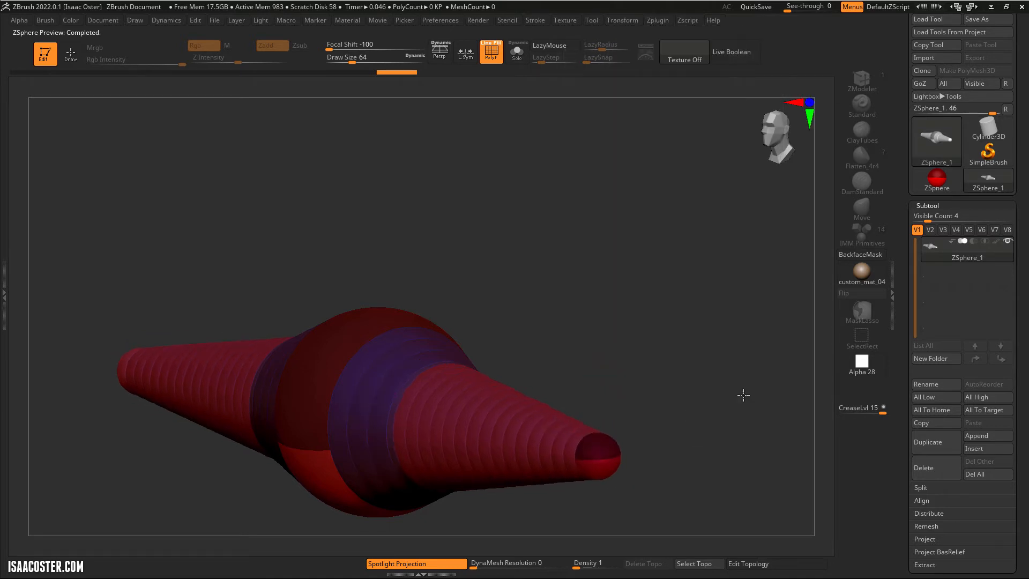
drag(433, 427, 590, 453)
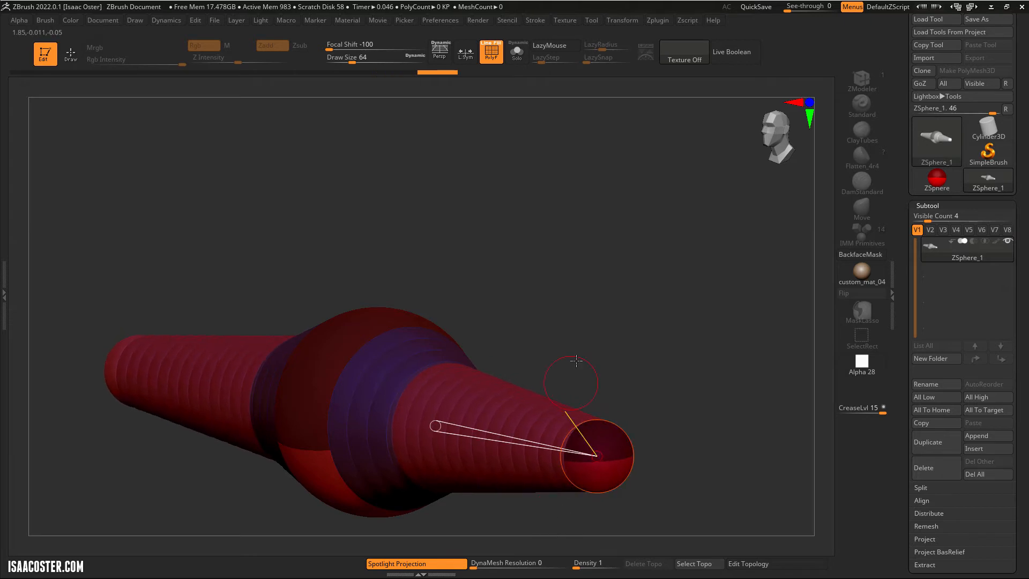
drag(576, 361, 596, 236)
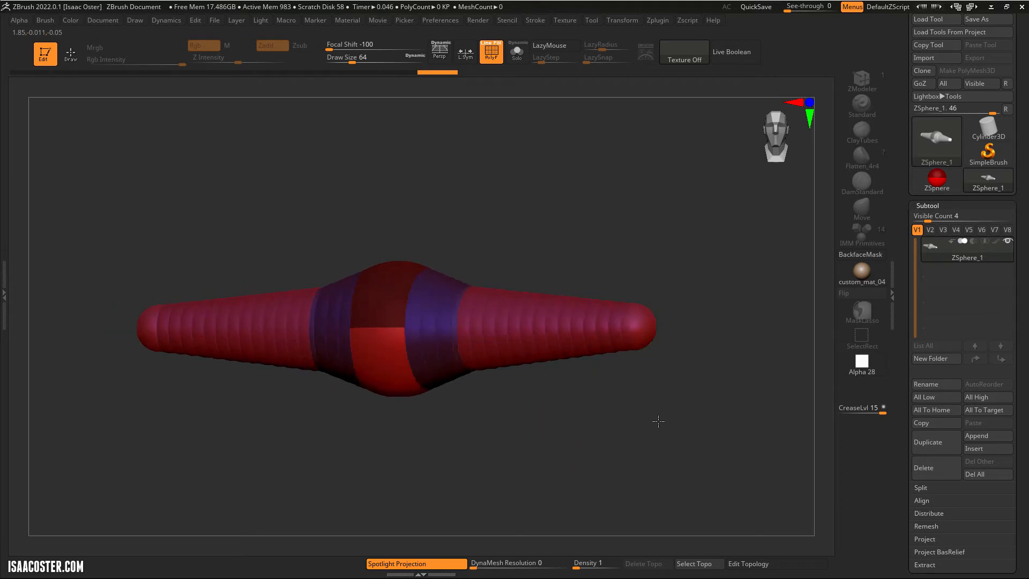
drag(658, 422, 432, 310)
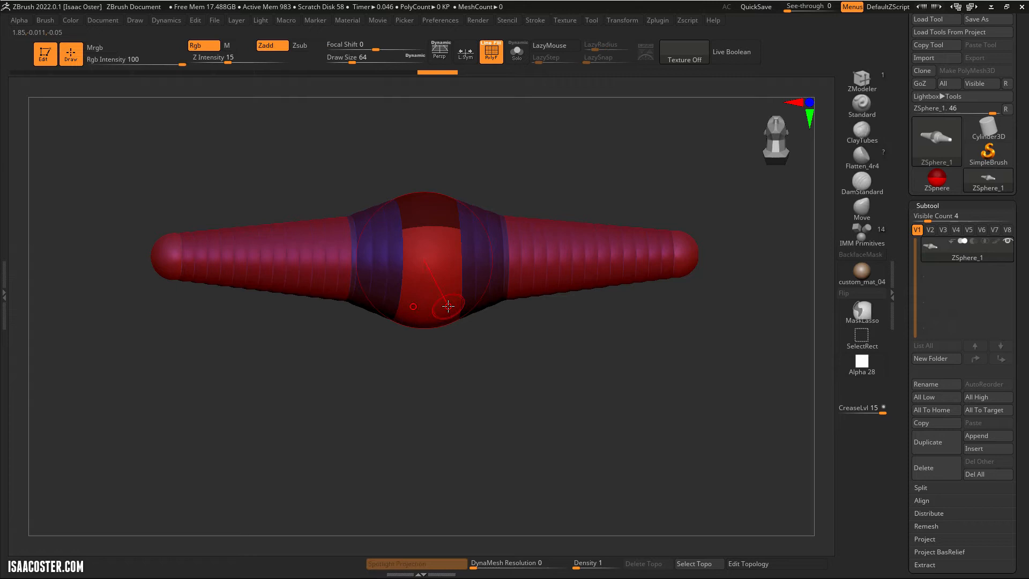
Switch the Transform mode to Move for bending the arm ends downward.
click(622, 20)
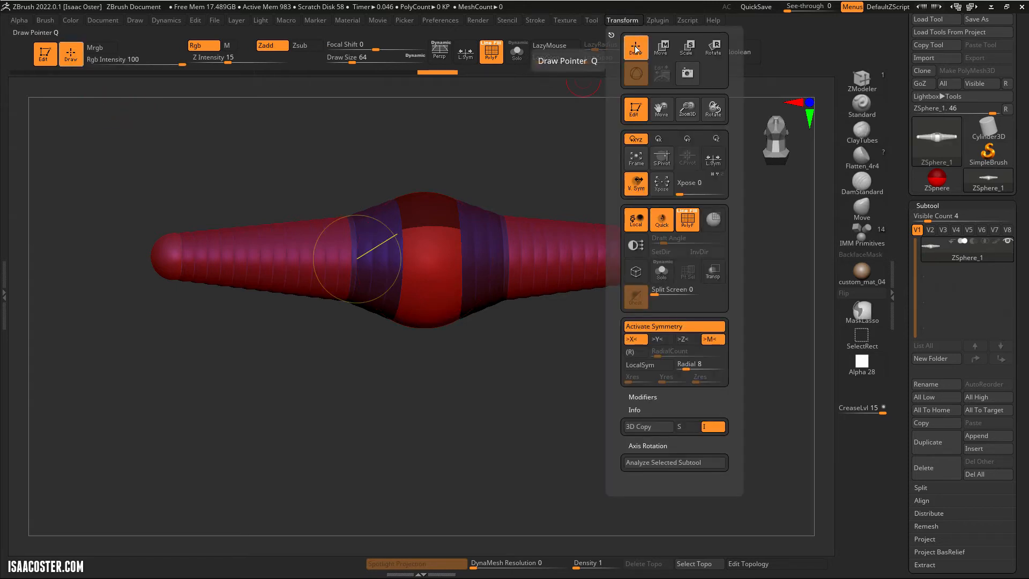
mouse_move(634, 47)
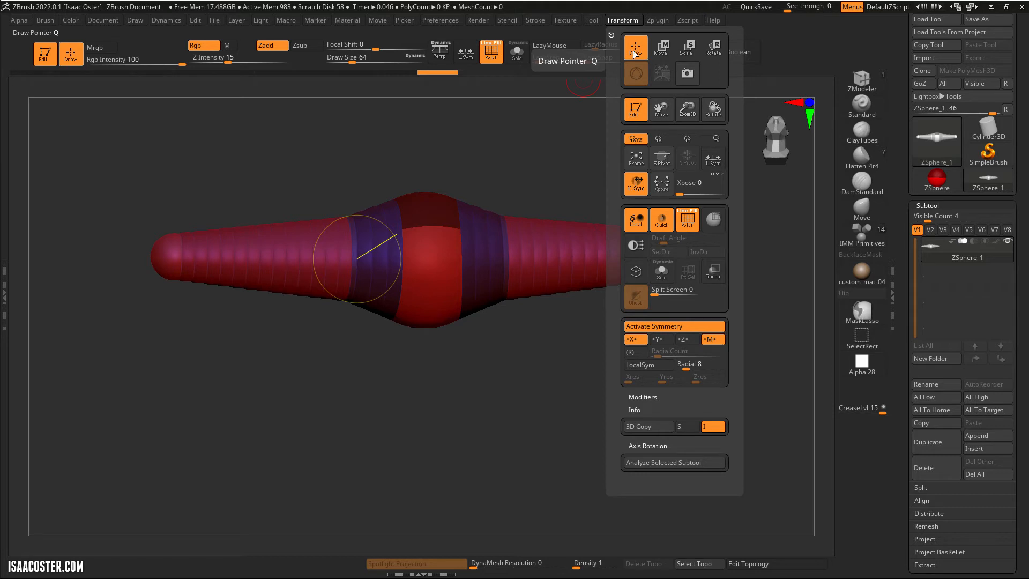
click(687, 47)
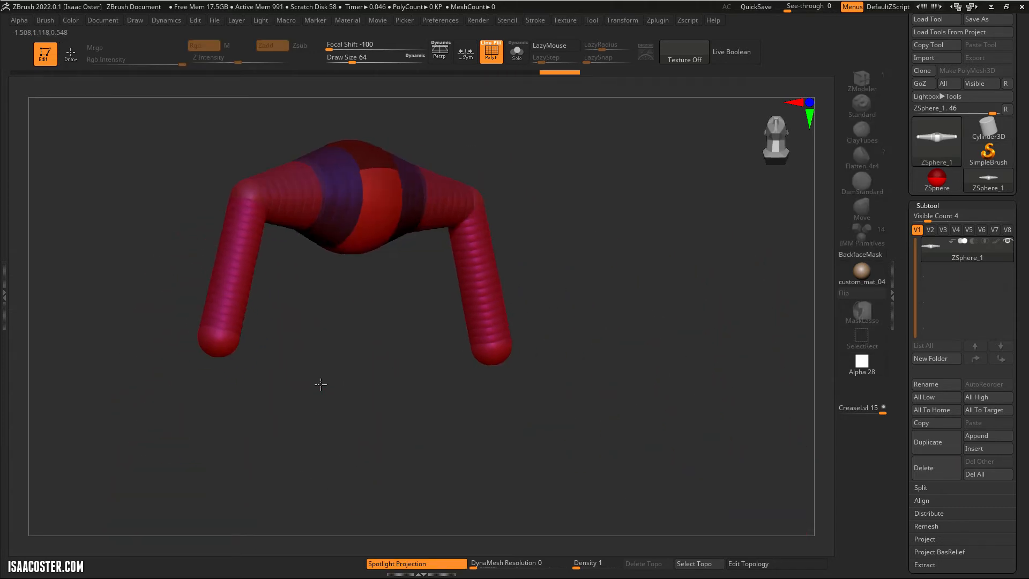
Draw a thick ZSphere torso chain down from the central sphere and lengthen it.
drag(320, 384, 392, 254)
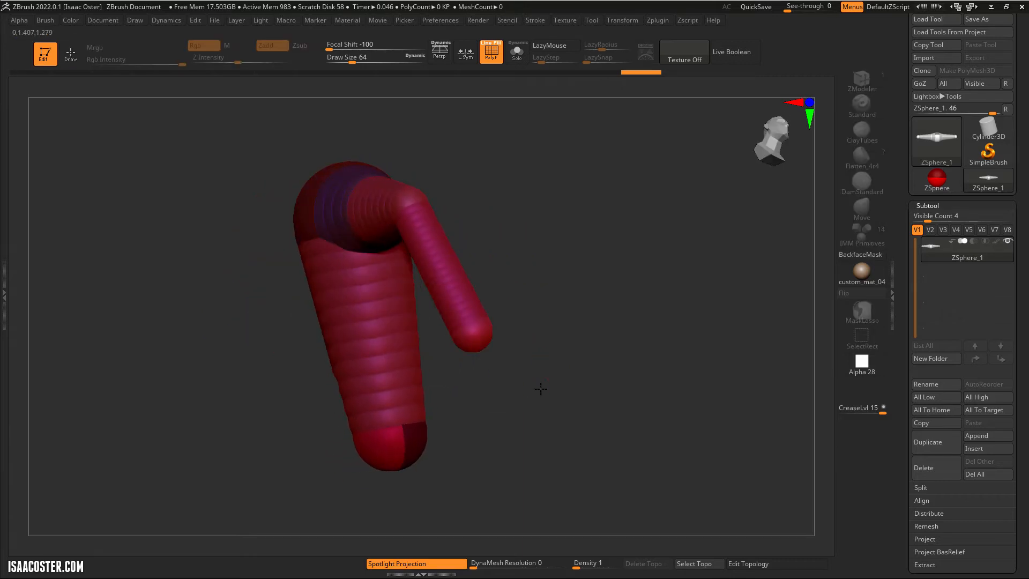
drag(542, 388, 505, 412)
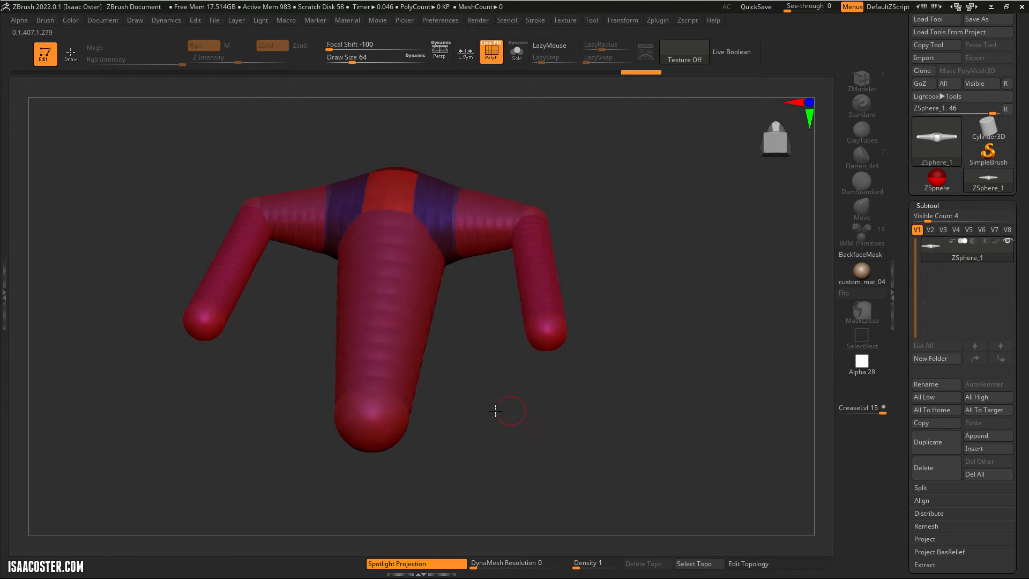
drag(509, 410, 722, 377)
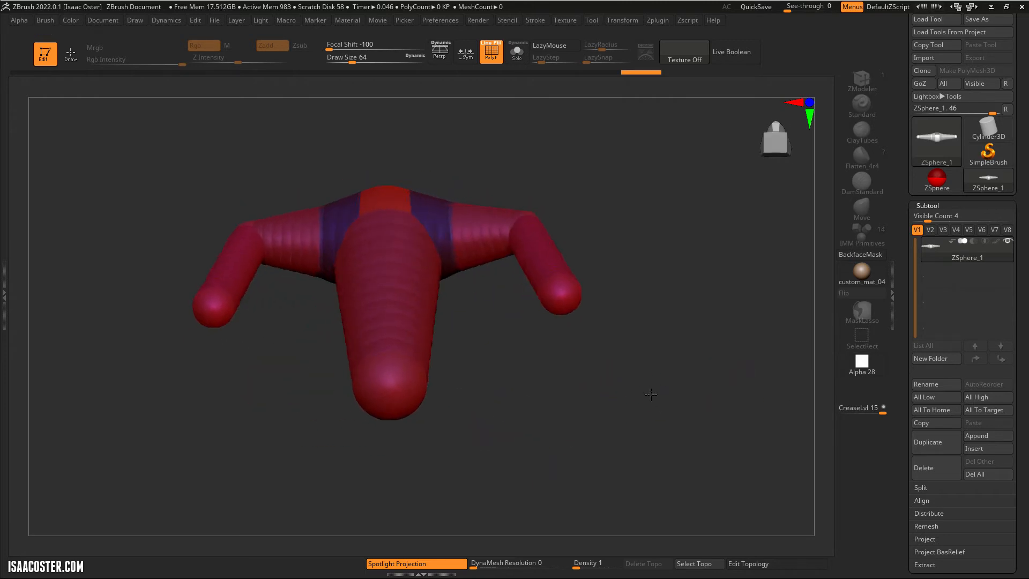
drag(652, 394, 595, 431)
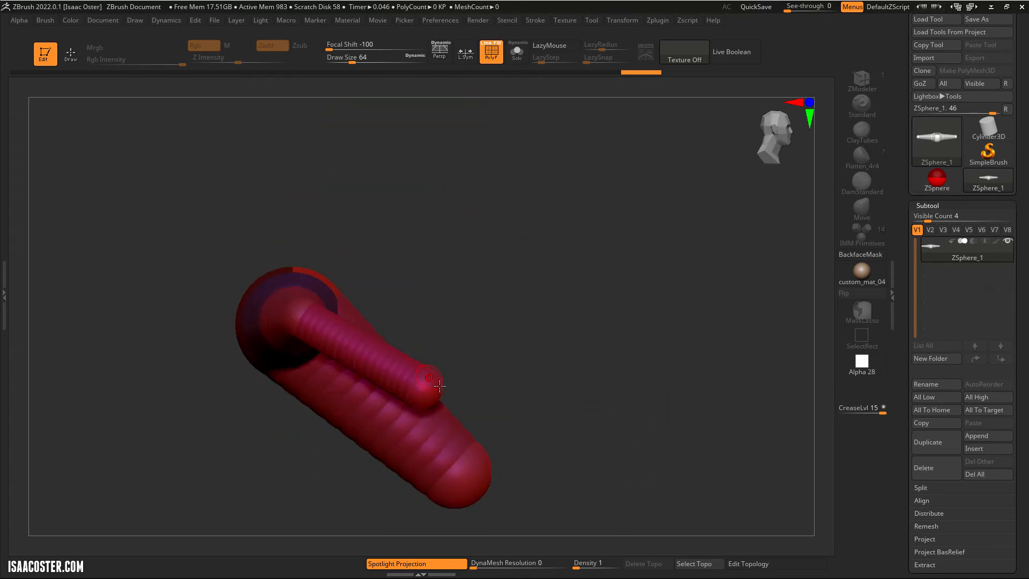
drag(437, 387, 611, 391)
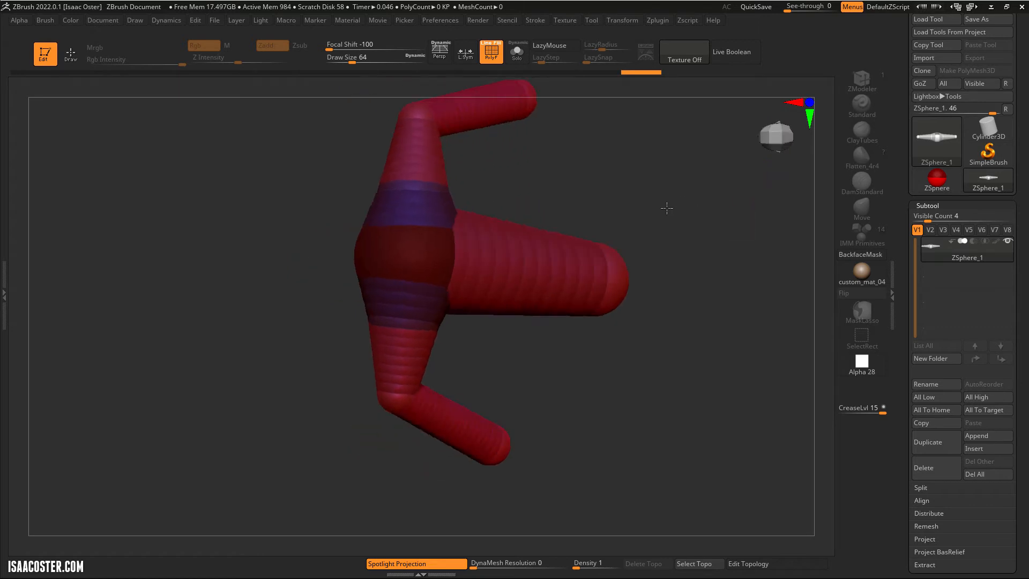
drag(667, 208, 713, 295)
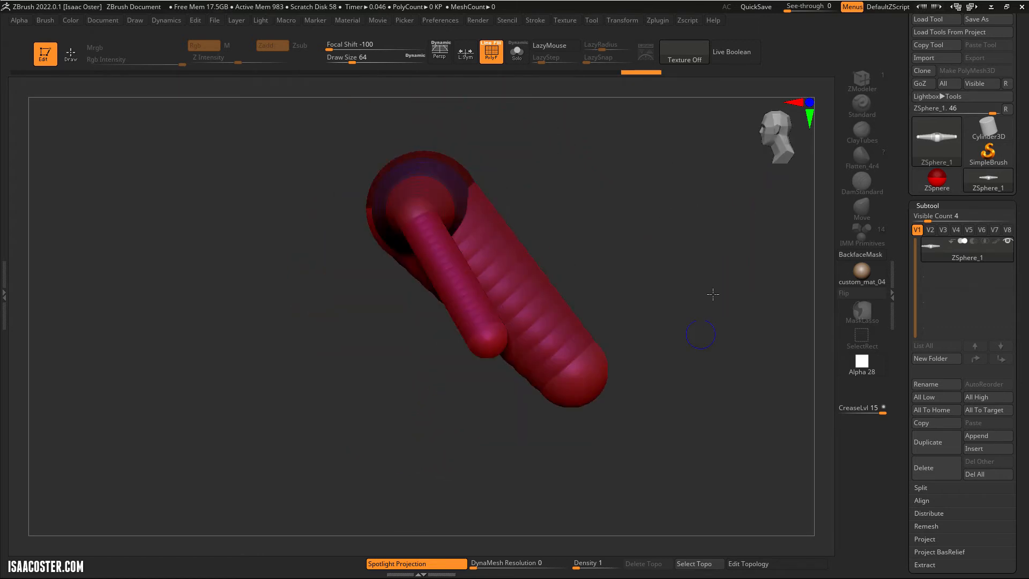
drag(701, 334, 744, 377)
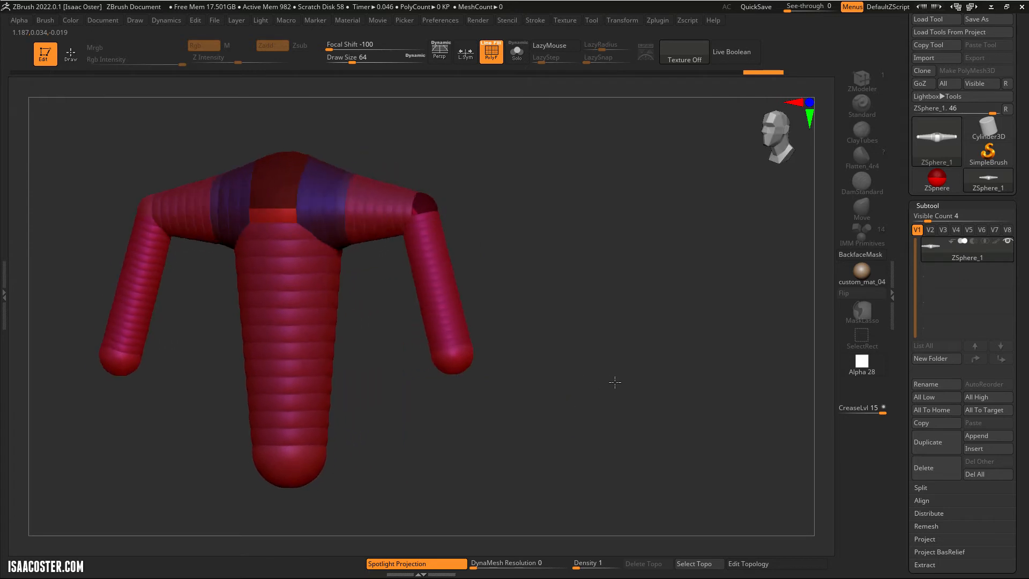
drag(615, 382, 730, 372)
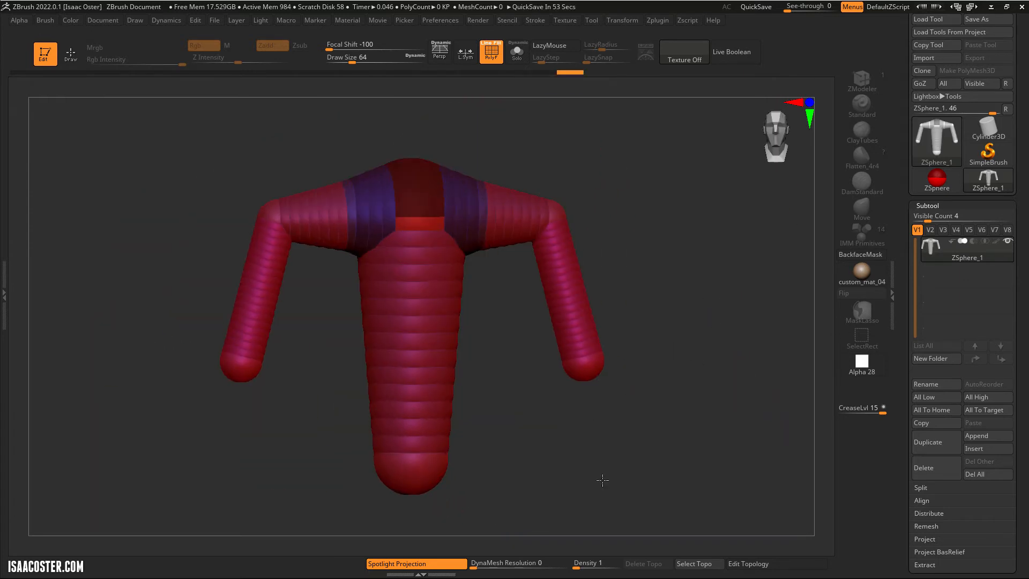
Orbit to a side view and draw a leg ZSphere chain down from the torso base.
drag(603, 480, 447, 439)
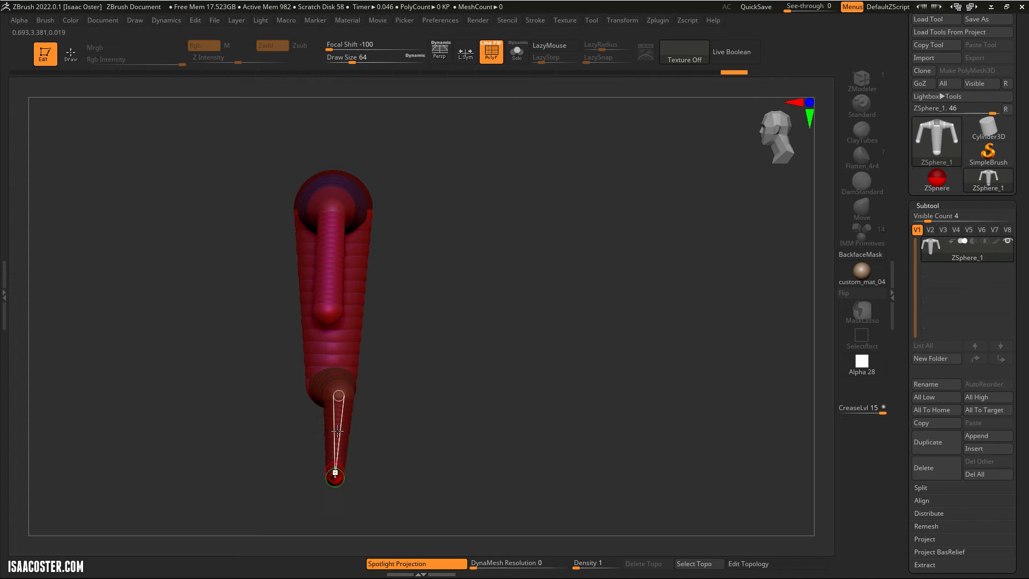
drag(338, 394, 335, 477)
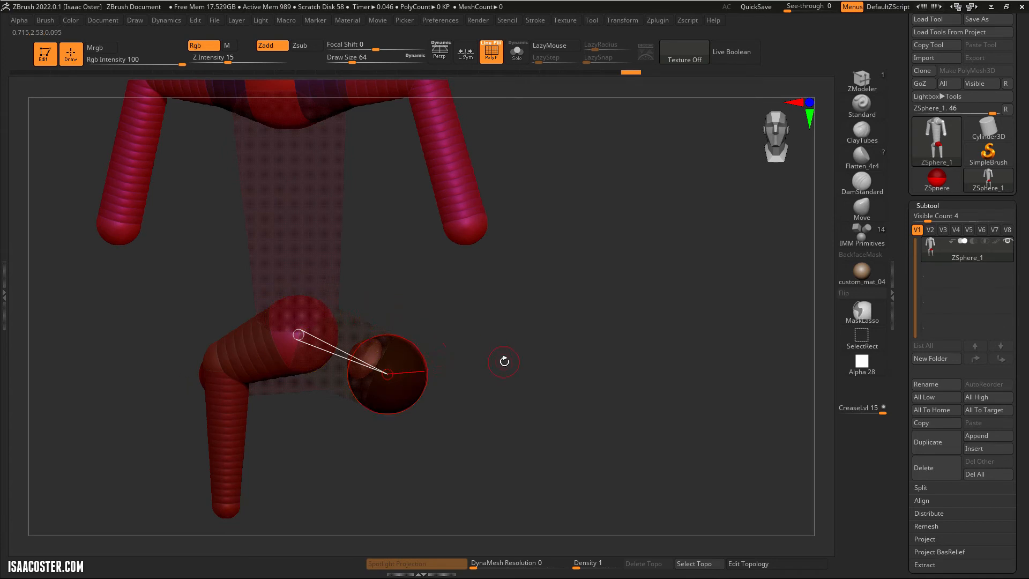
mouse_move(495, 376)
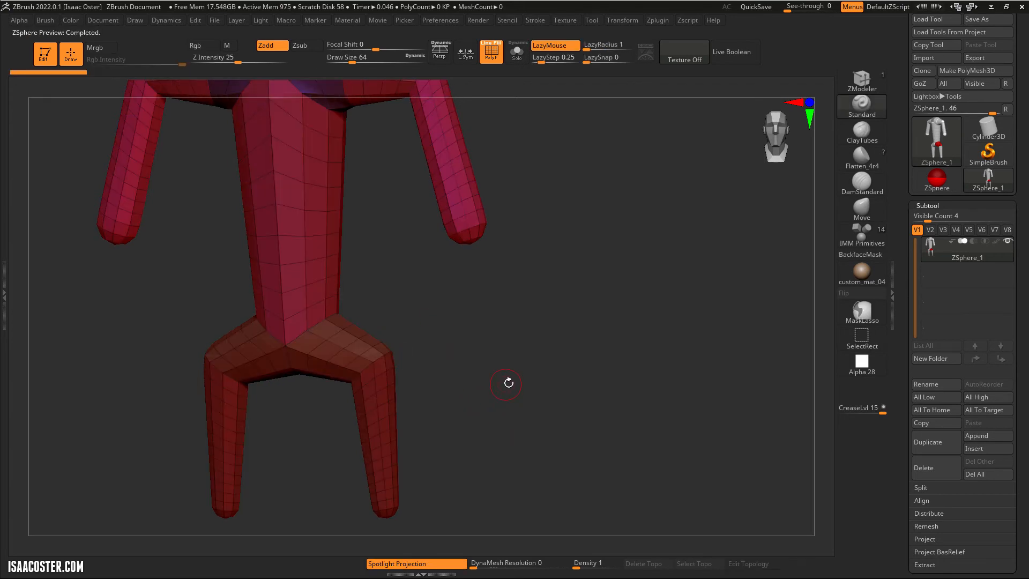
Insert a joint ZSphere midway along the torso link, then orbit to review the armature.
drag(506, 383, 450, 342)
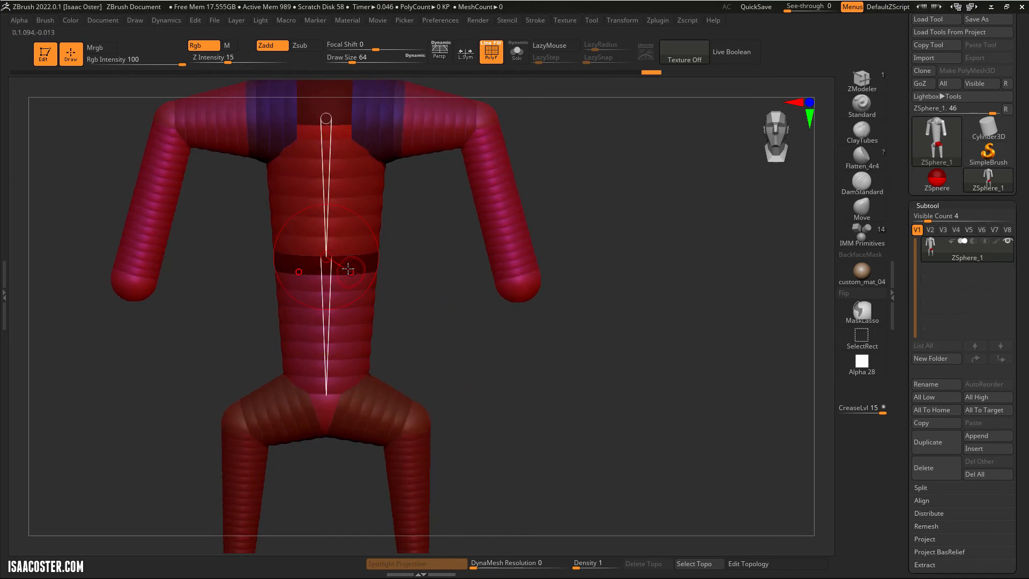
drag(348, 269, 368, 308)
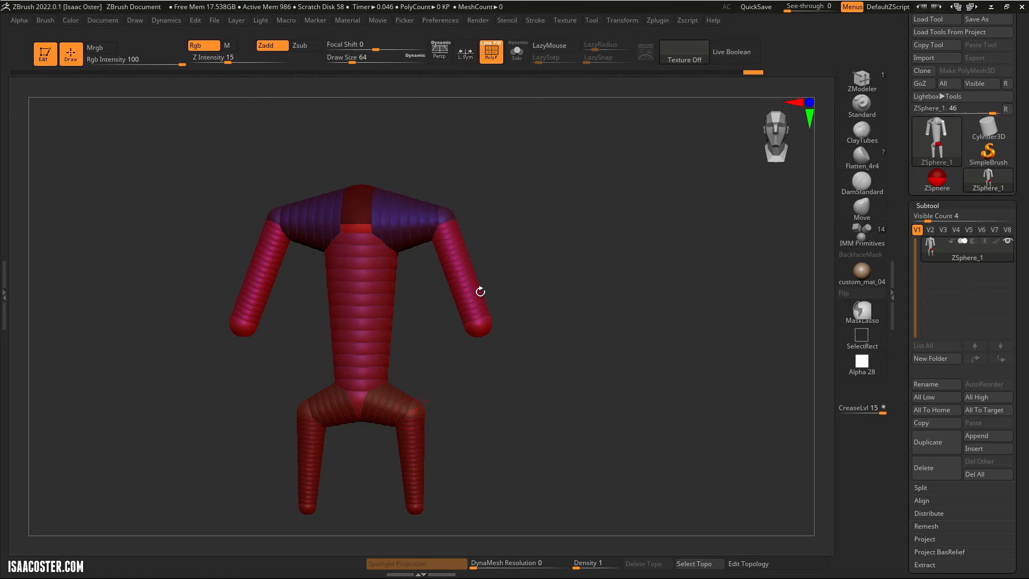
drag(480, 292, 523, 184)
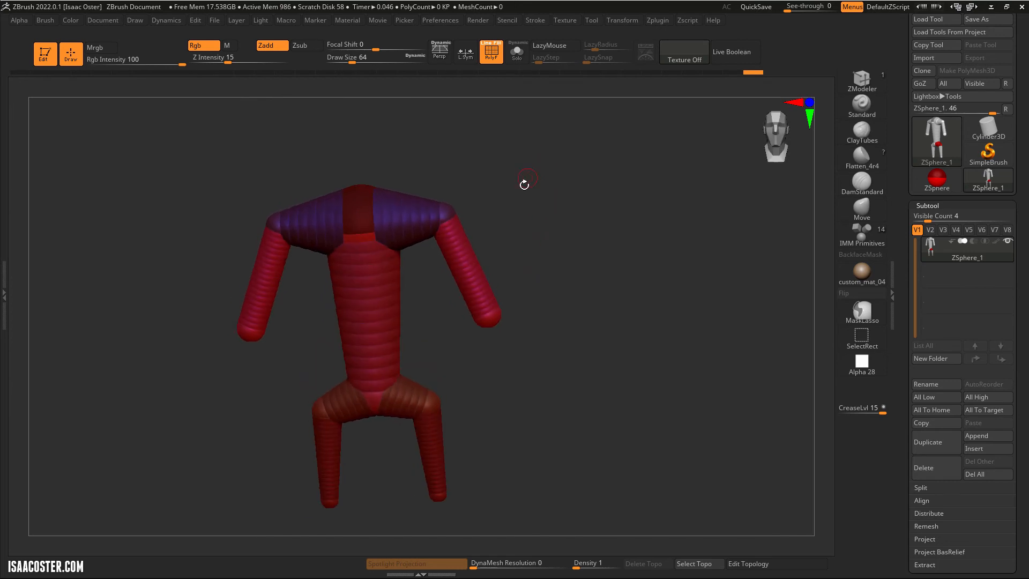
drag(525, 183, 556, 190)
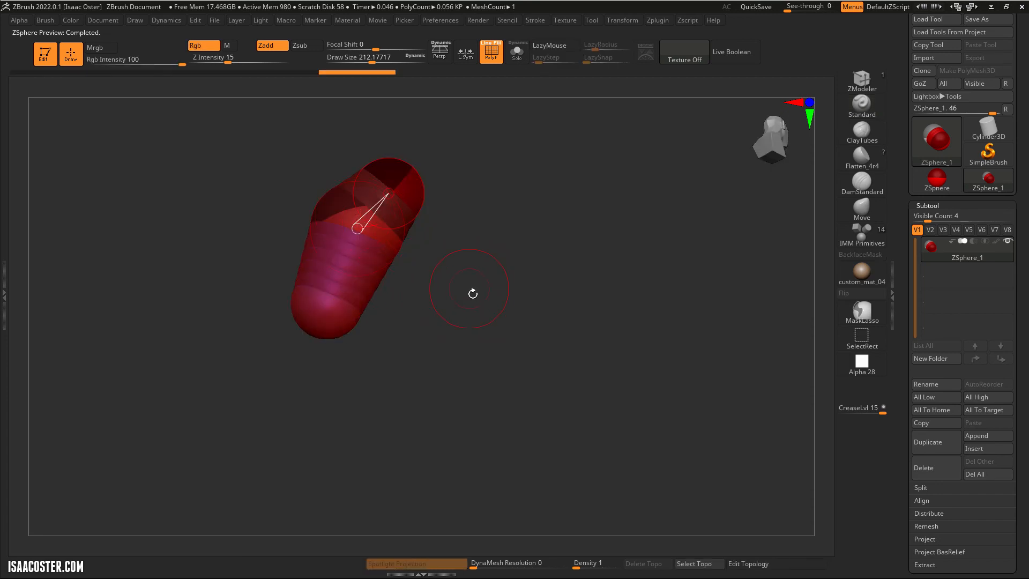
mouse_move(520, 295)
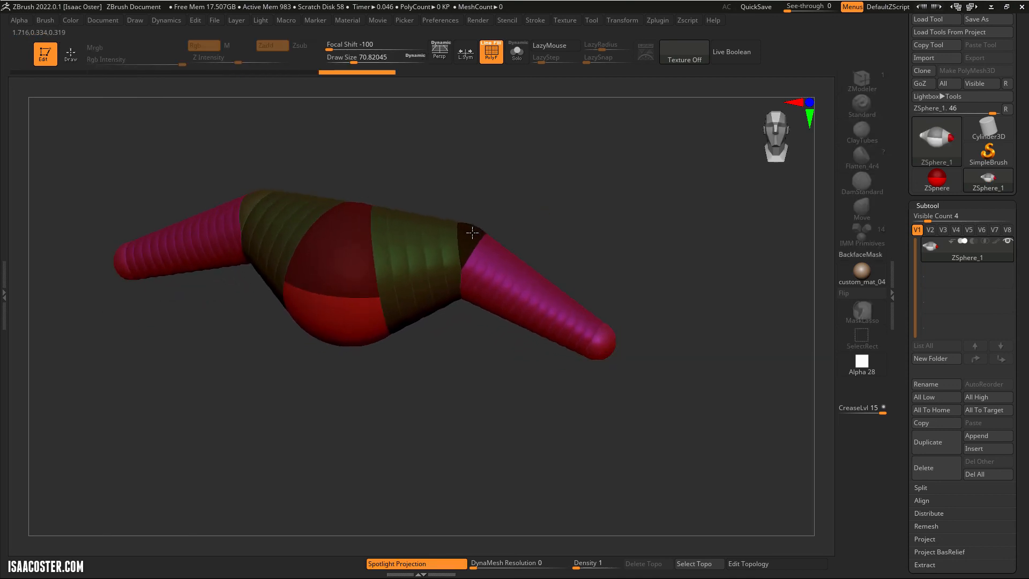
Orbit the low-poly Adaptive Skin preview of the chain and browse the Tool palette toward Make PolyMesh3D.
drag(471, 233, 606, 331)
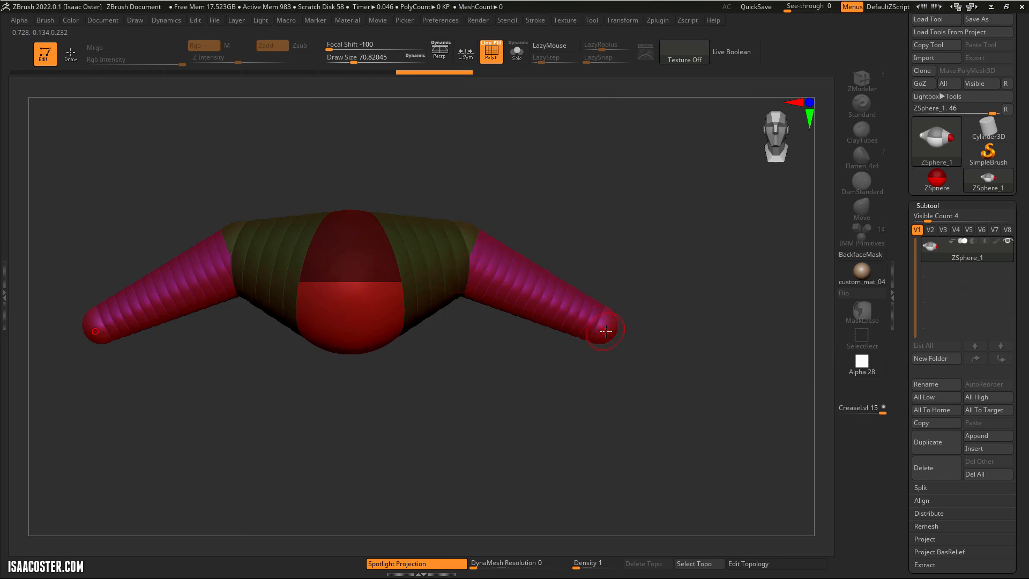
drag(607, 331, 444, 361)
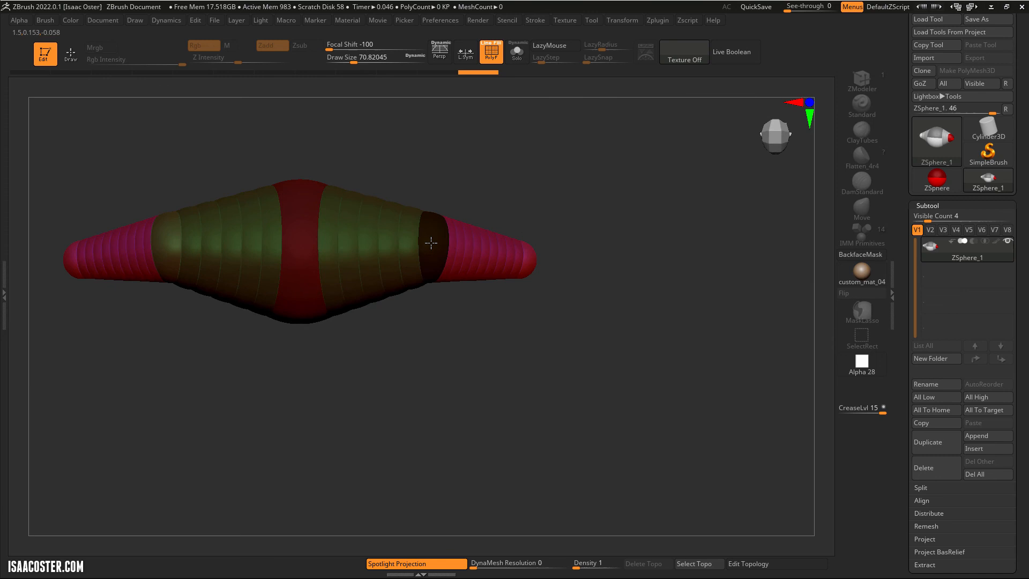
drag(430, 242, 688, 249)
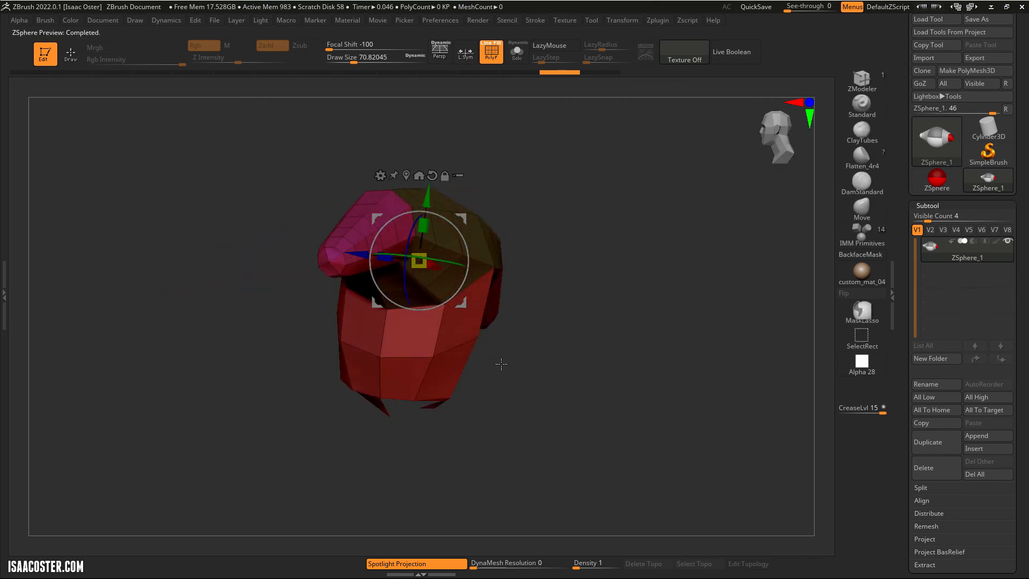
drag(502, 364, 541, 372)
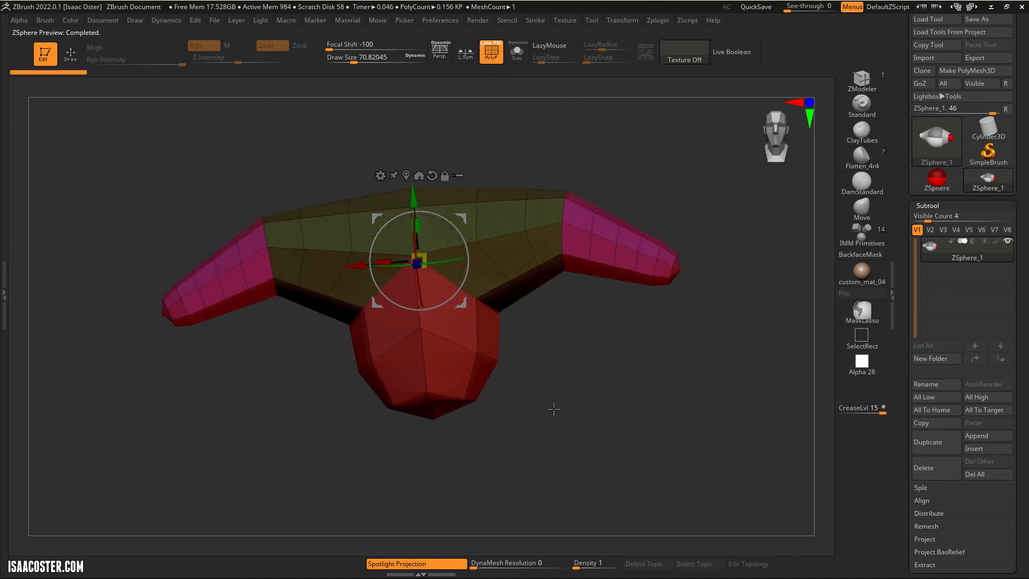
click(974, 70)
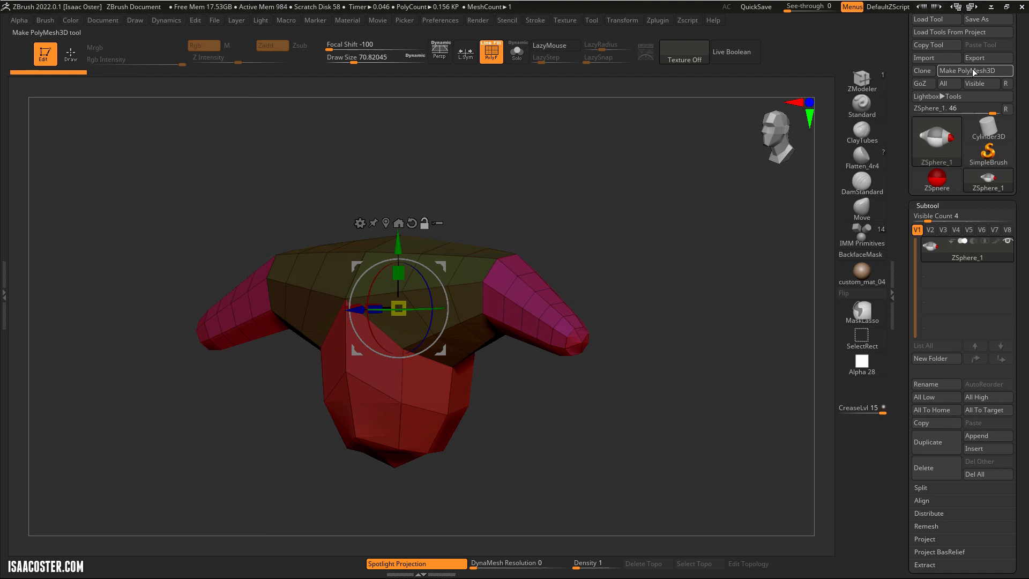
click(922, 71)
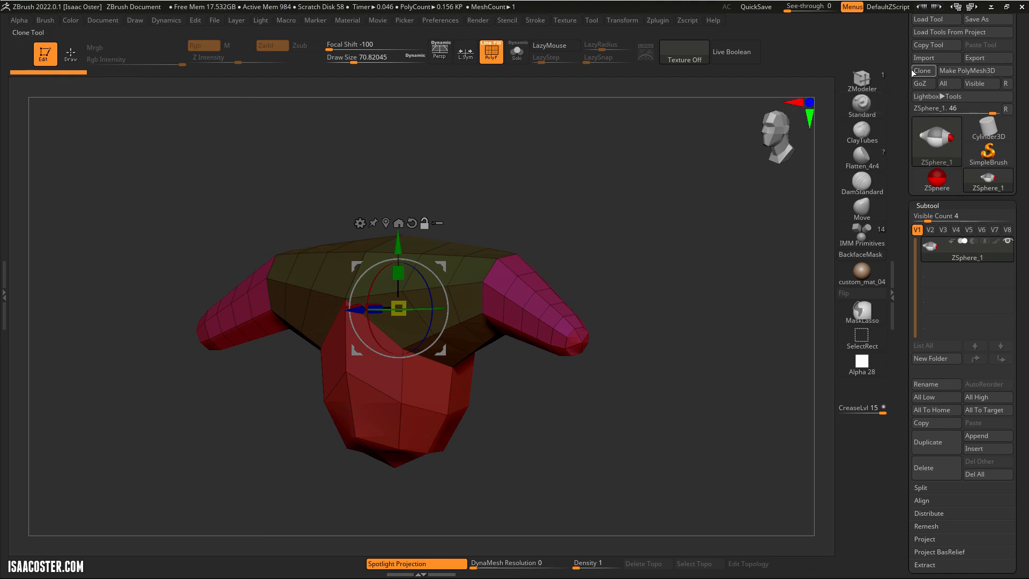
click(936, 196)
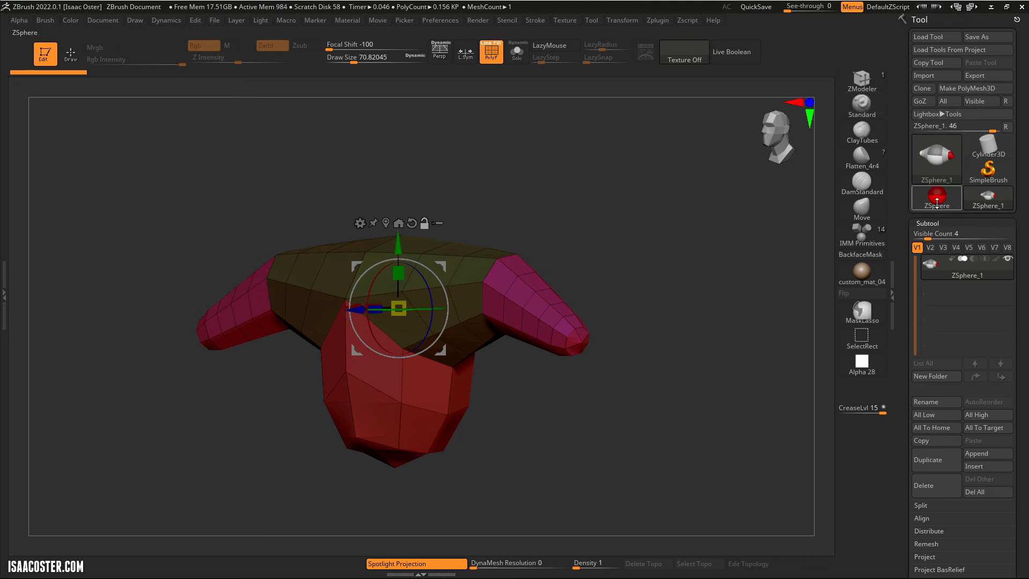